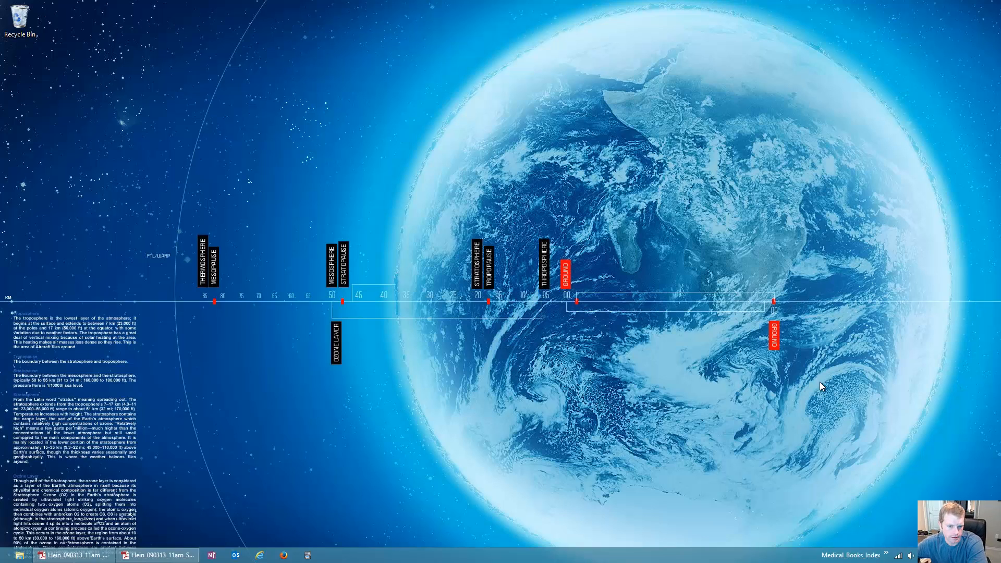
pyautogui.moveTo(319, 455)
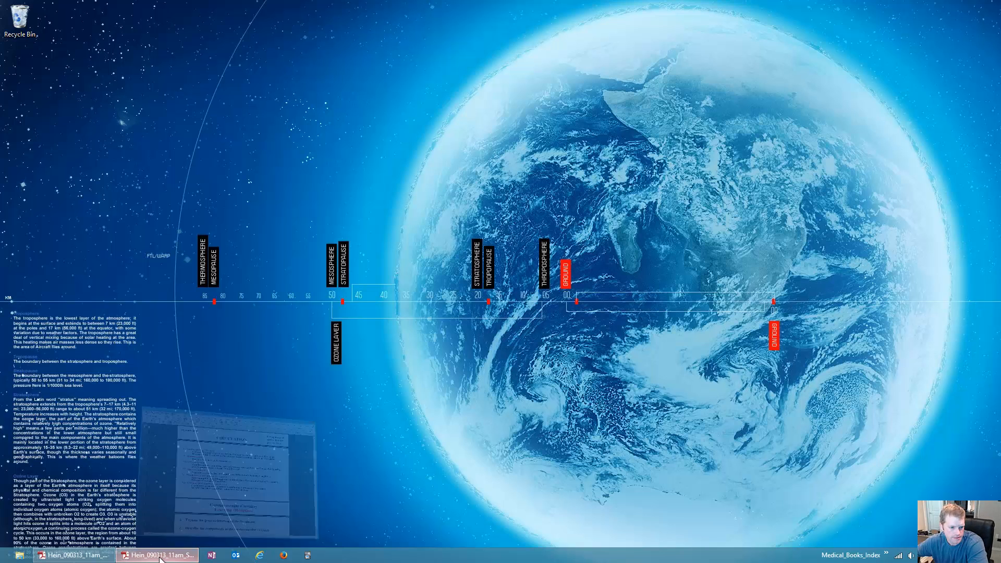
# - Bring the circulation lecture slides PDF window back to the front
pyautogui.click(160, 555)
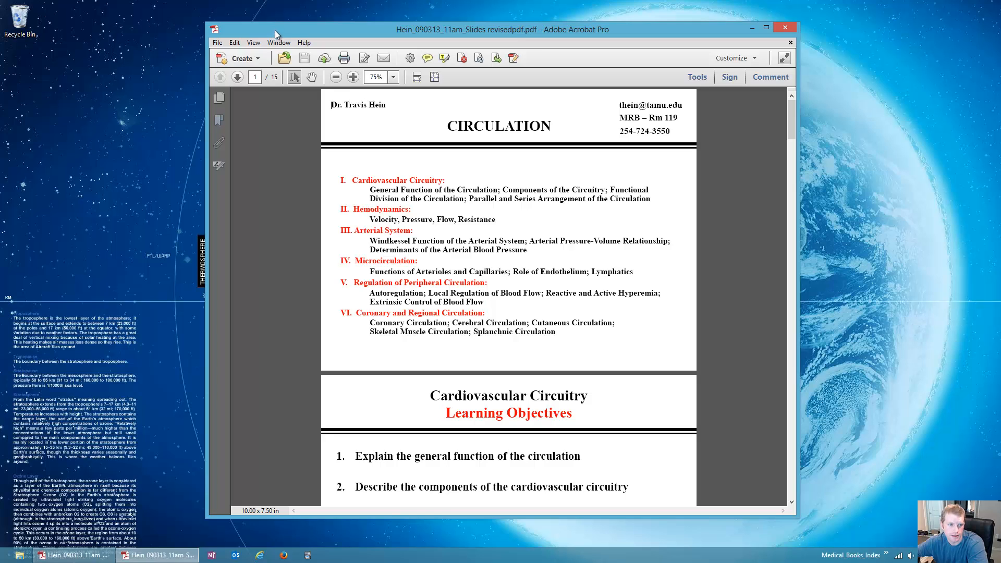
# - In Preferences > Documents, leave 'Restore last view settings when reopening documents' enabled
pyautogui.click(217, 42)
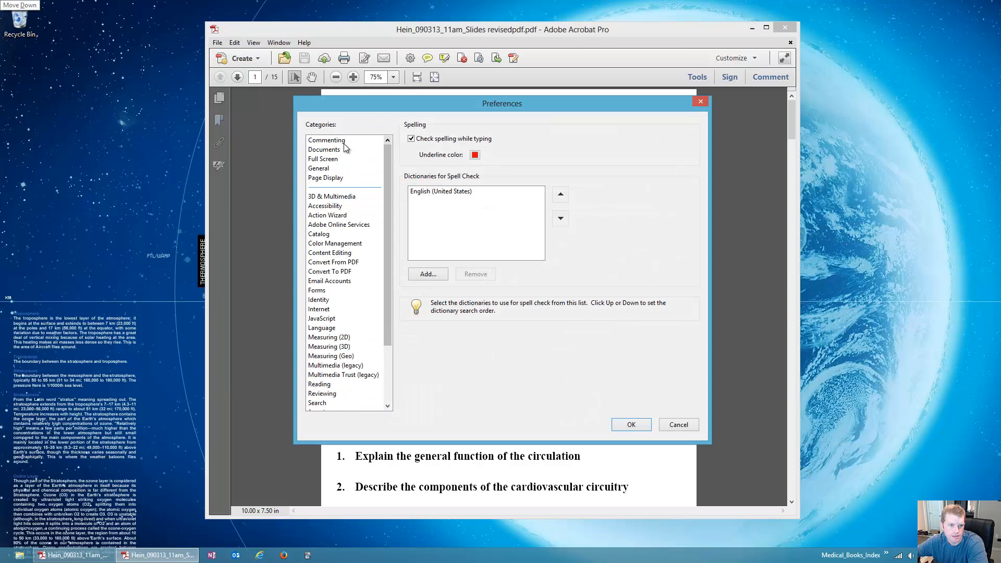
pyautogui.click(323, 150)
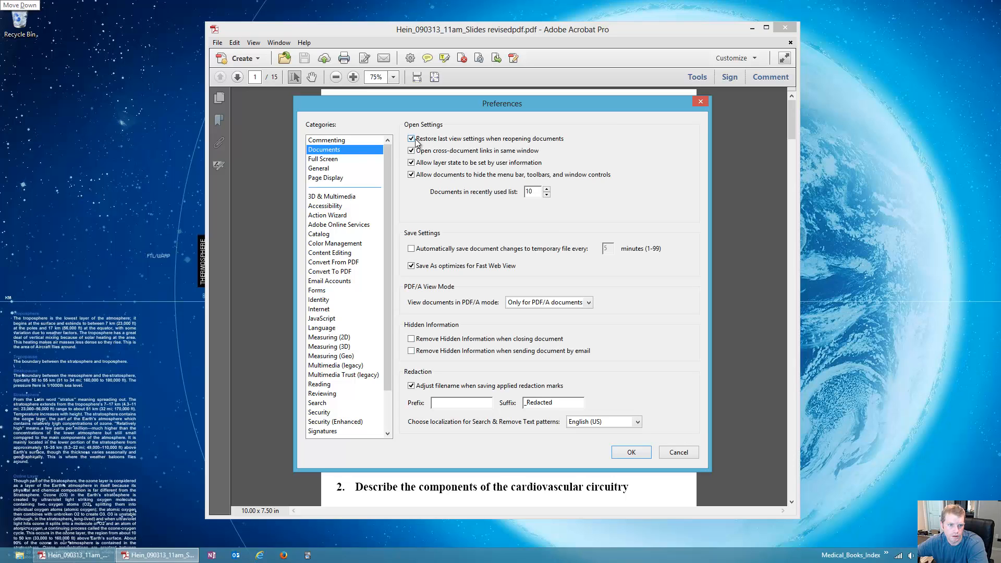
pyautogui.click(411, 139)
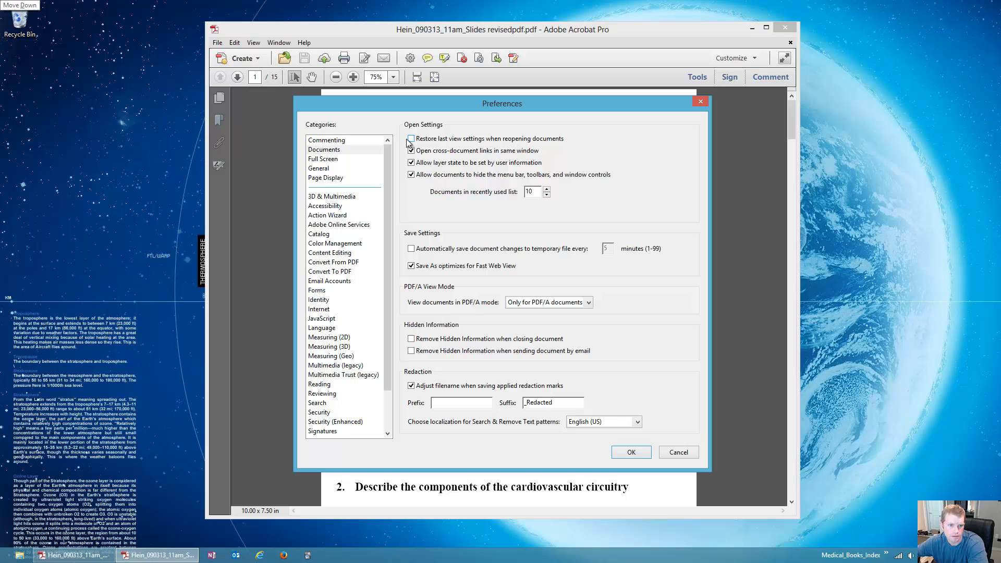
pyautogui.click(412, 138)
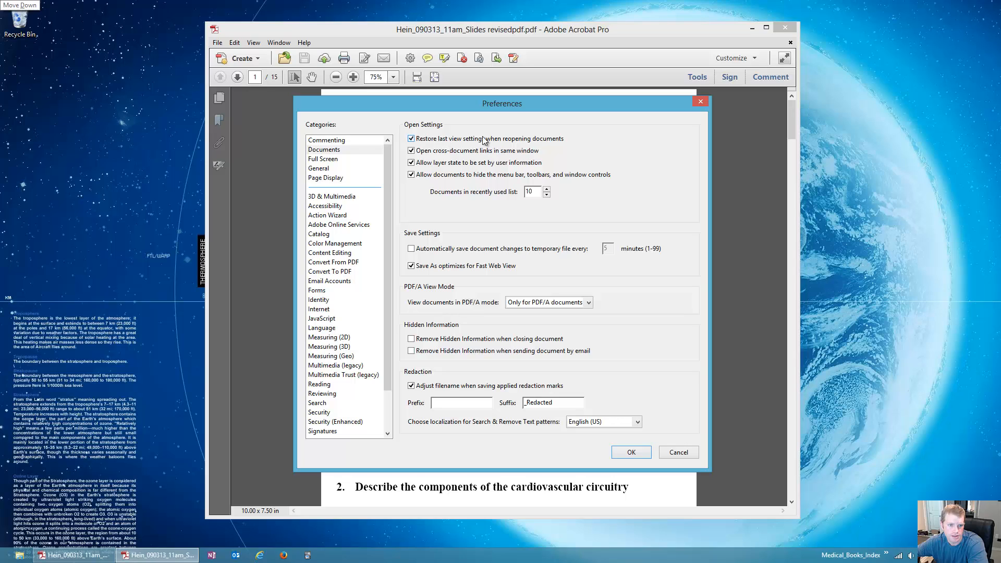
pyautogui.moveTo(576, 142)
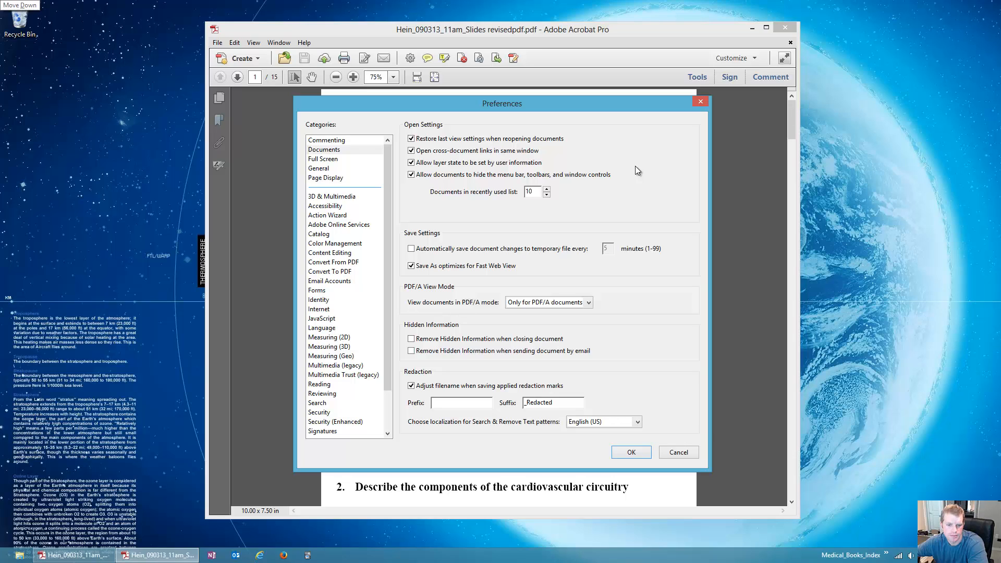
pyautogui.moveTo(433, 175)
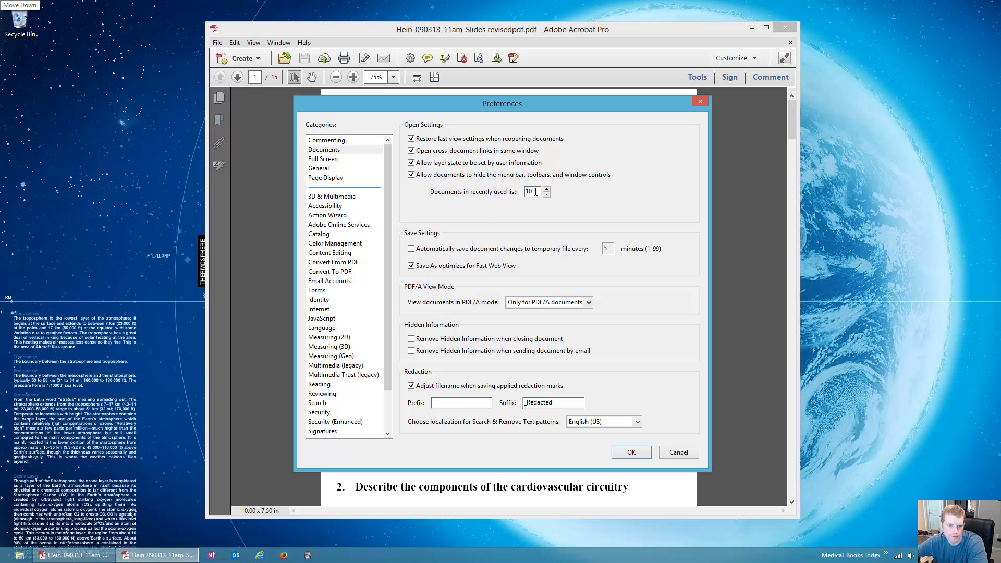
pyautogui.moveTo(608, 184)
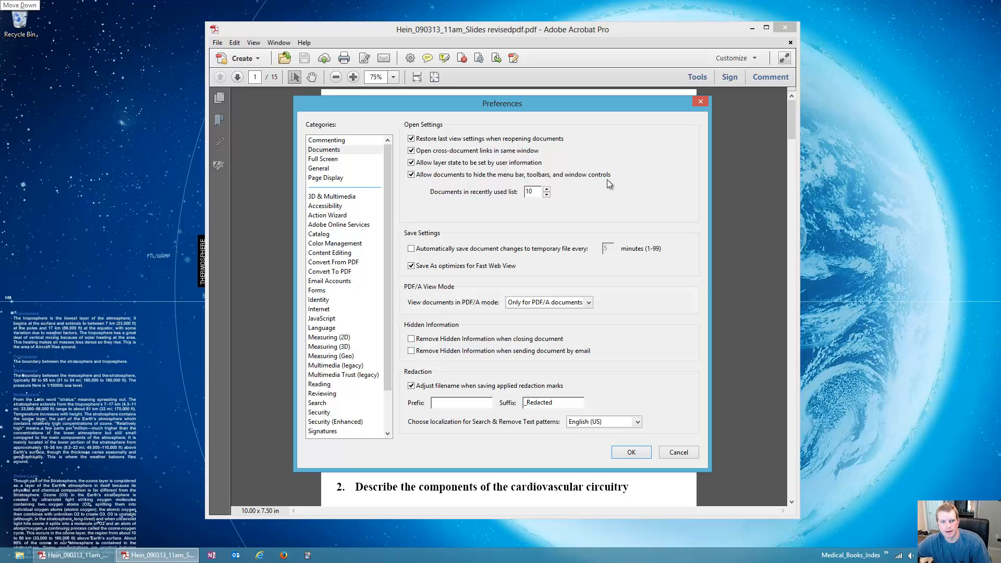
pyautogui.moveTo(503, 224)
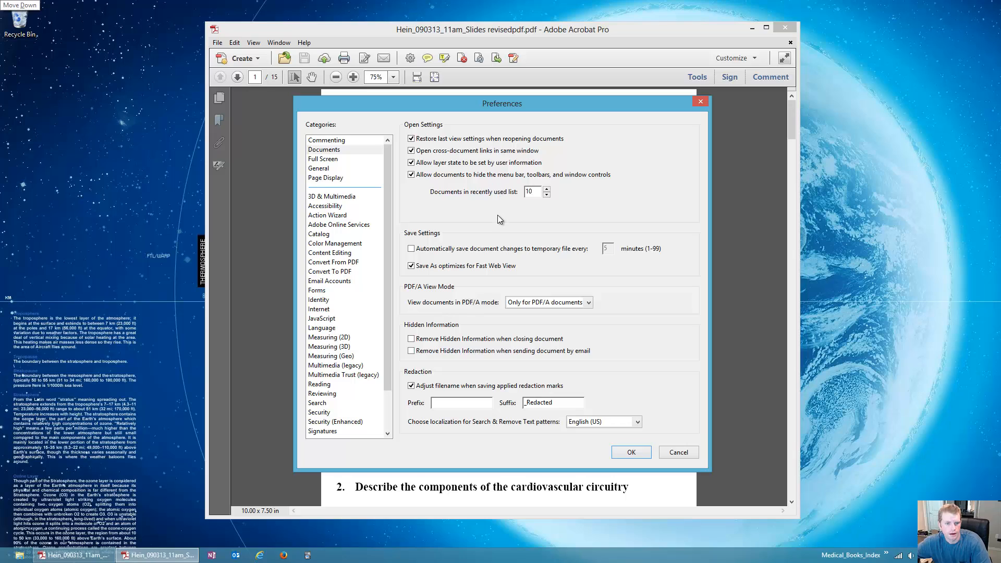
pyautogui.click(532, 191)
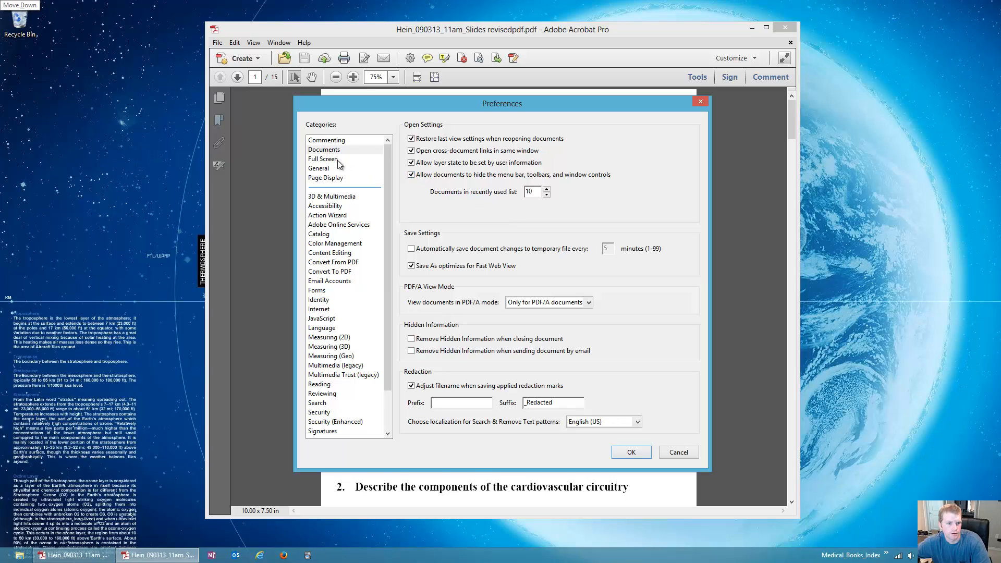
# - In Page Display, set the default layout to Single Page Continuous at 75% zoom and apply
pyautogui.click(319, 168)
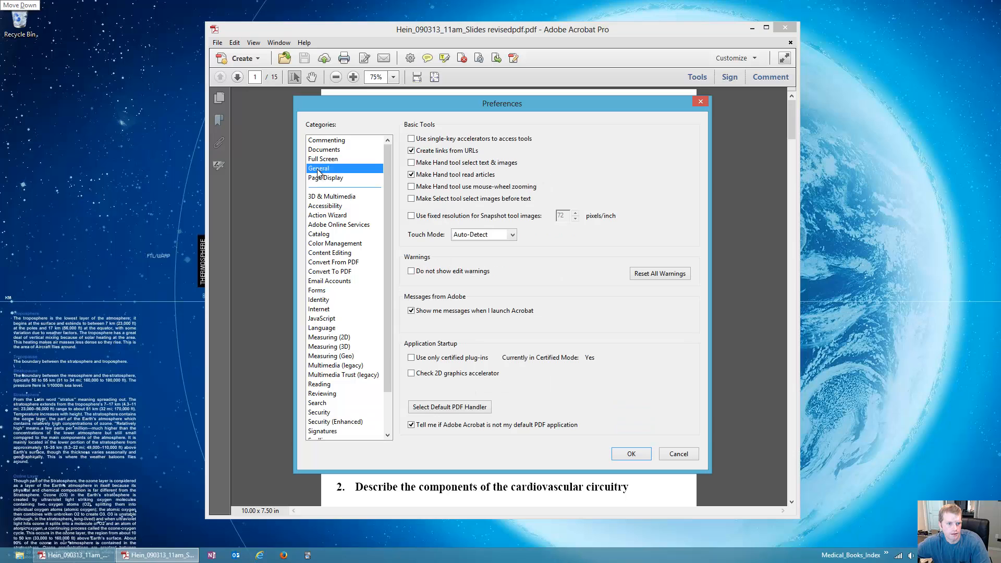
pyautogui.moveTo(323, 183)
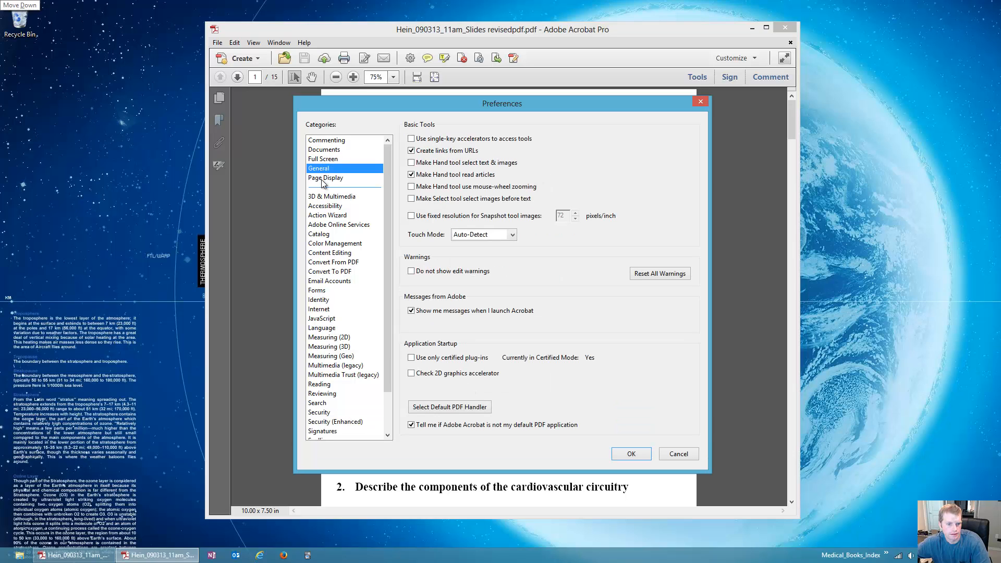
pyautogui.click(326, 178)
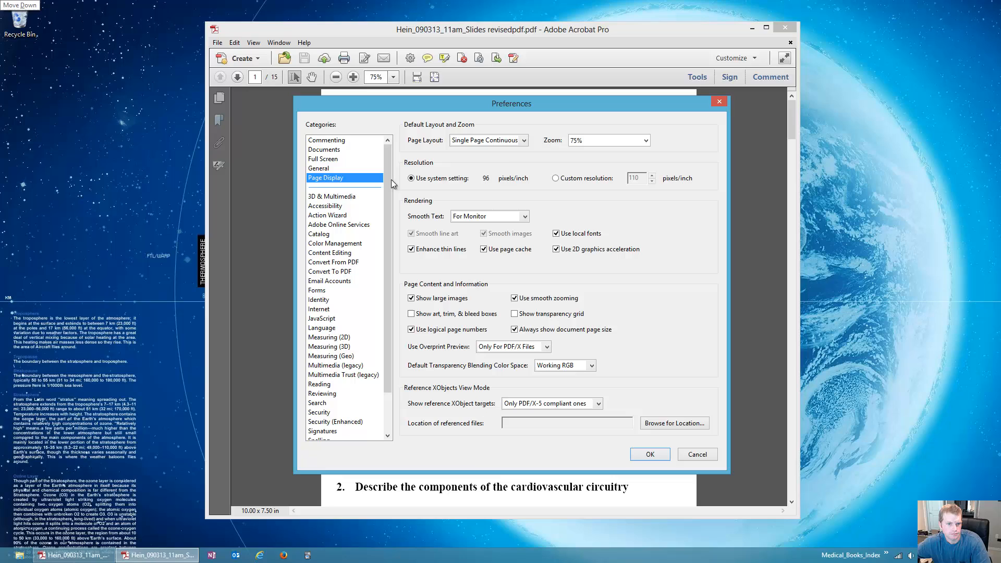
pyautogui.click(488, 140)
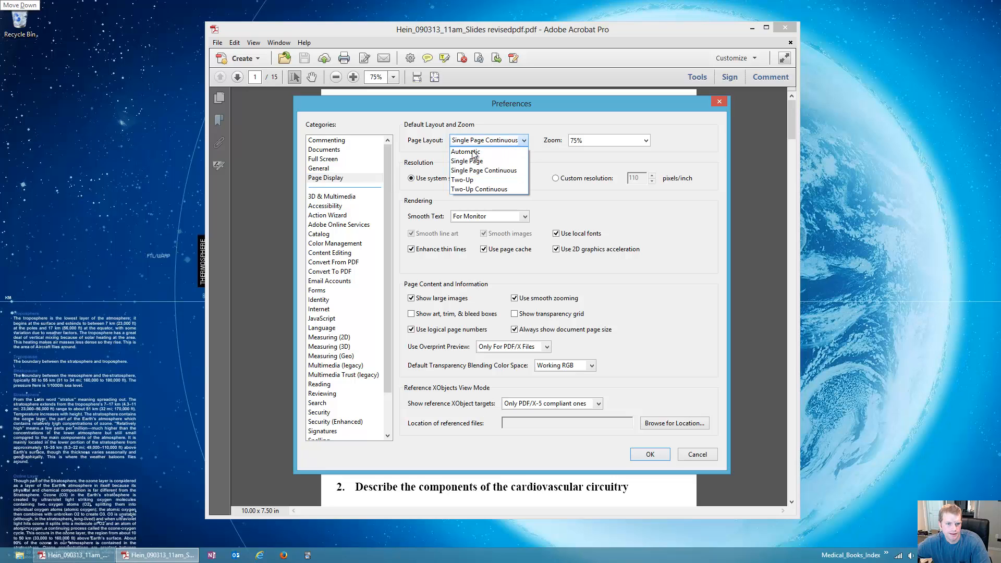
pyautogui.moveTo(488, 171)
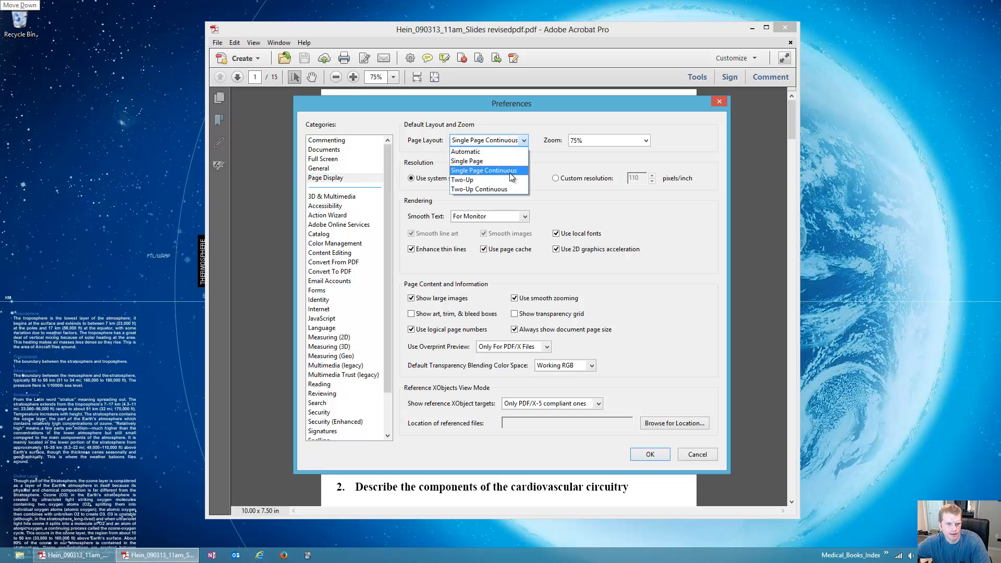
pyautogui.click(484, 170)
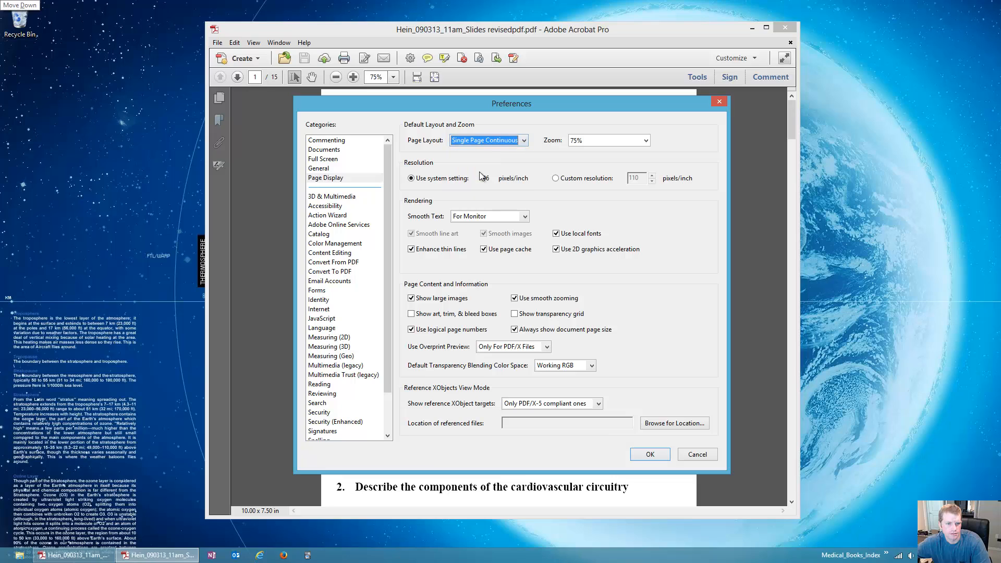
pyautogui.moveTo(688, 248)
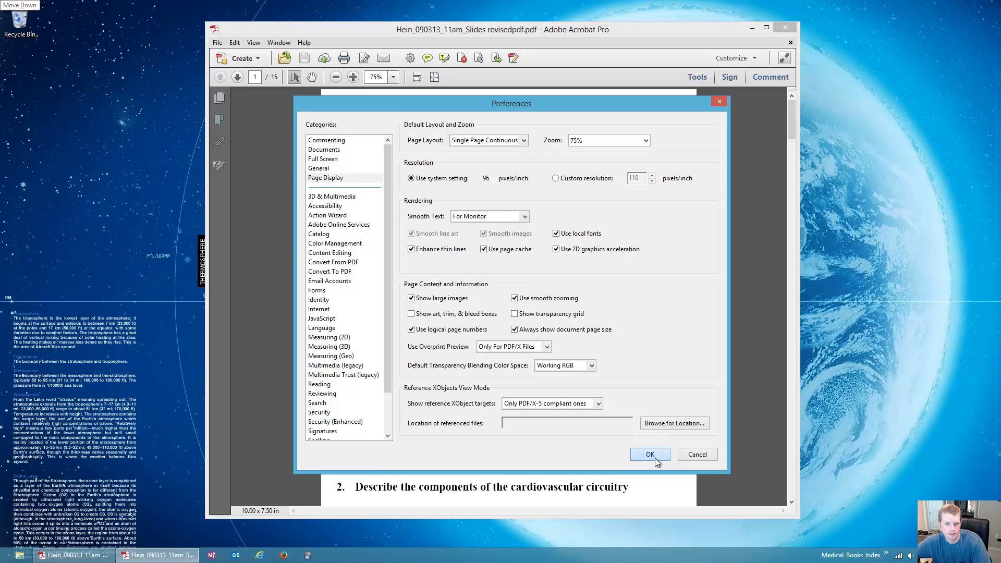
pyautogui.click(649, 454)
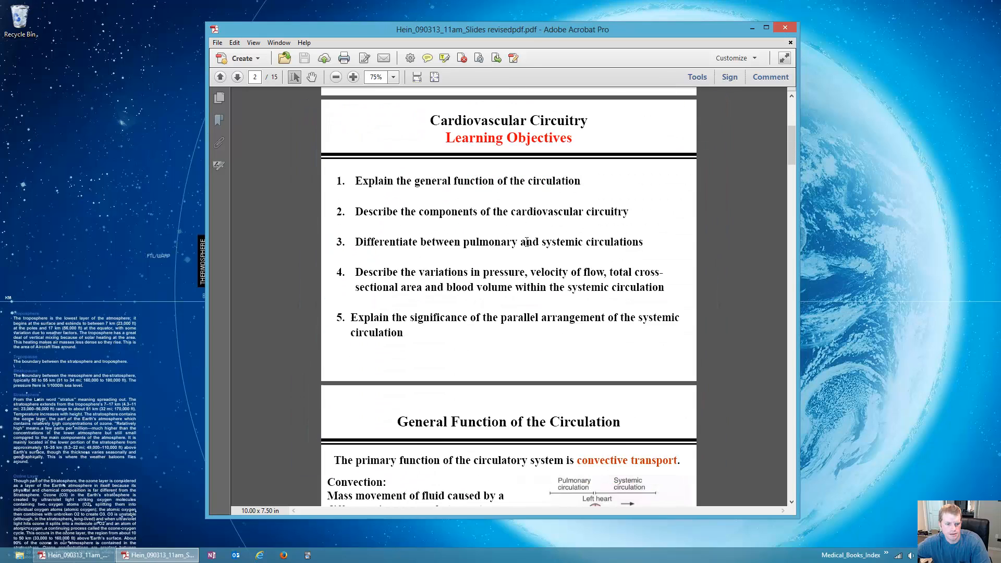
pyautogui.scroll(-3)
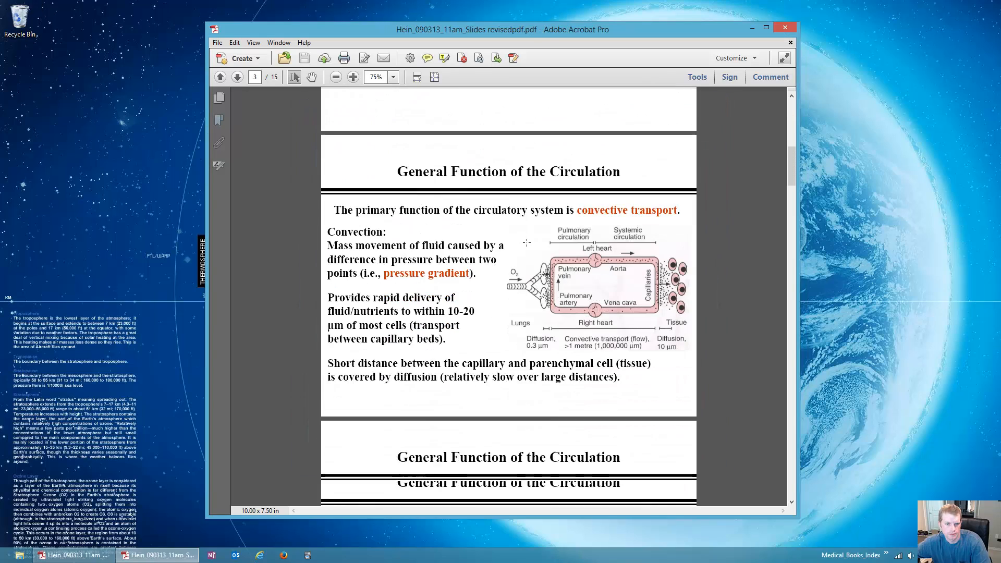
pyautogui.scroll(-3)
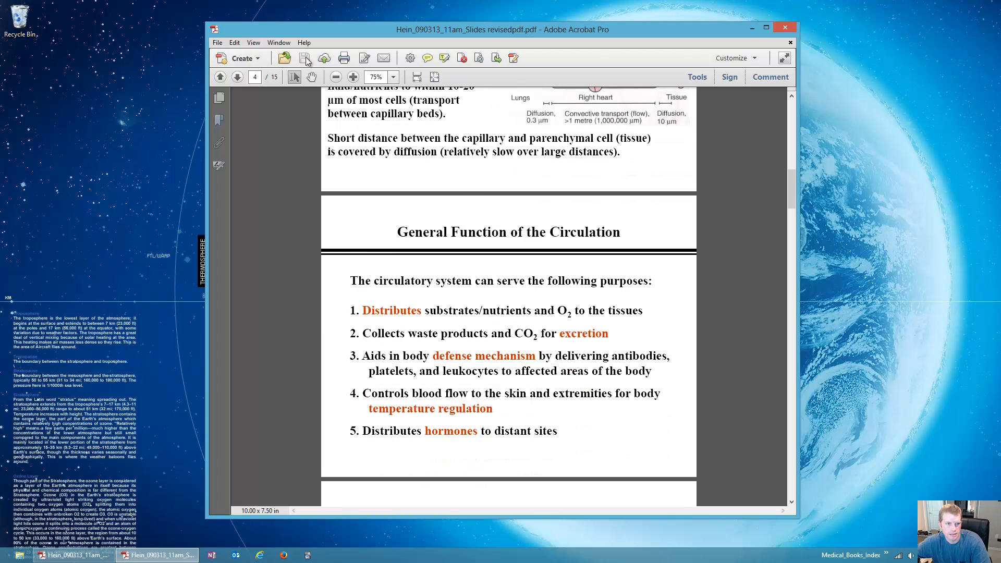
pyautogui.click(253, 42)
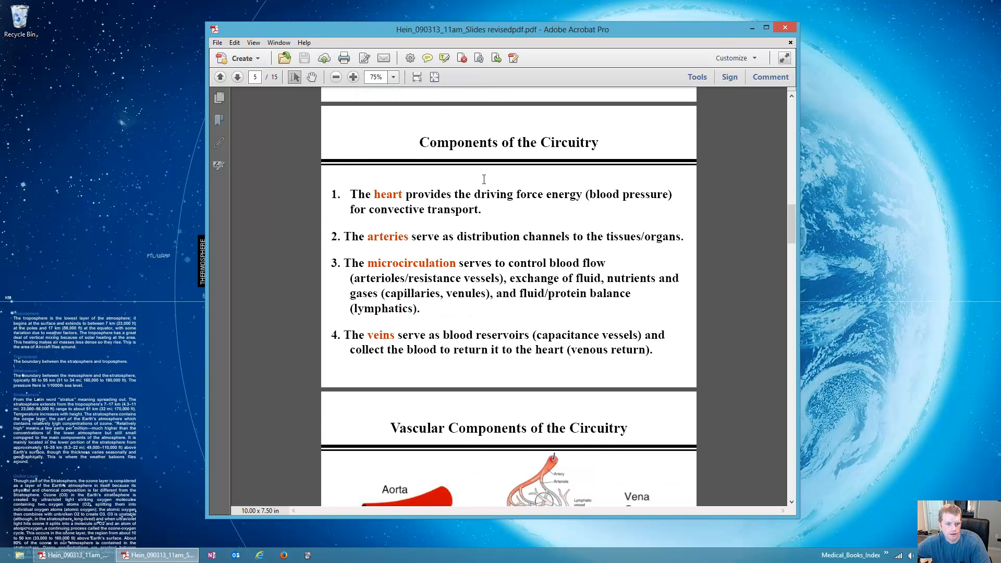
pyautogui.scroll(-3)
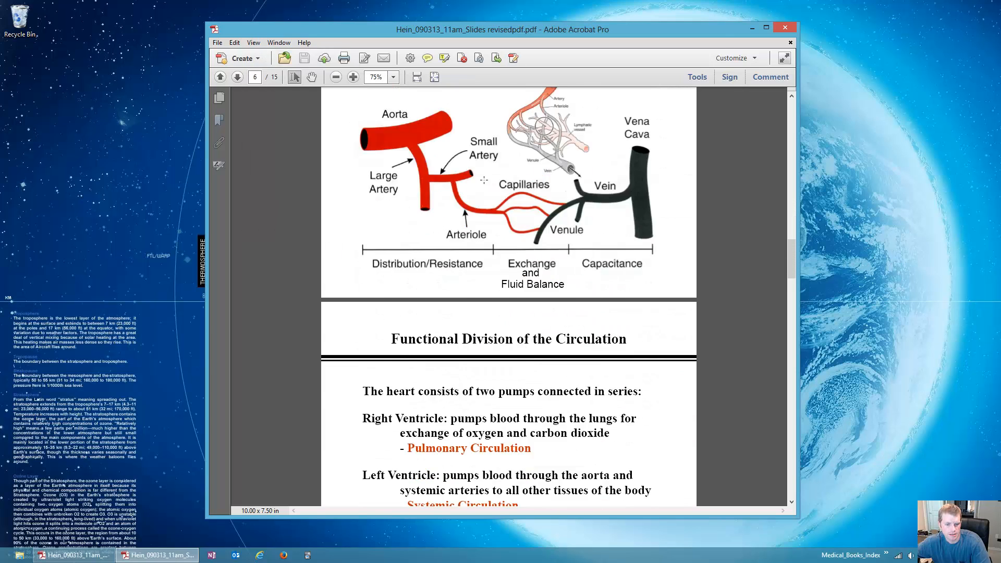
# - Reopen Preferences on Page Display and keep Smooth Text set to For Monitor
pyautogui.click(234, 42)
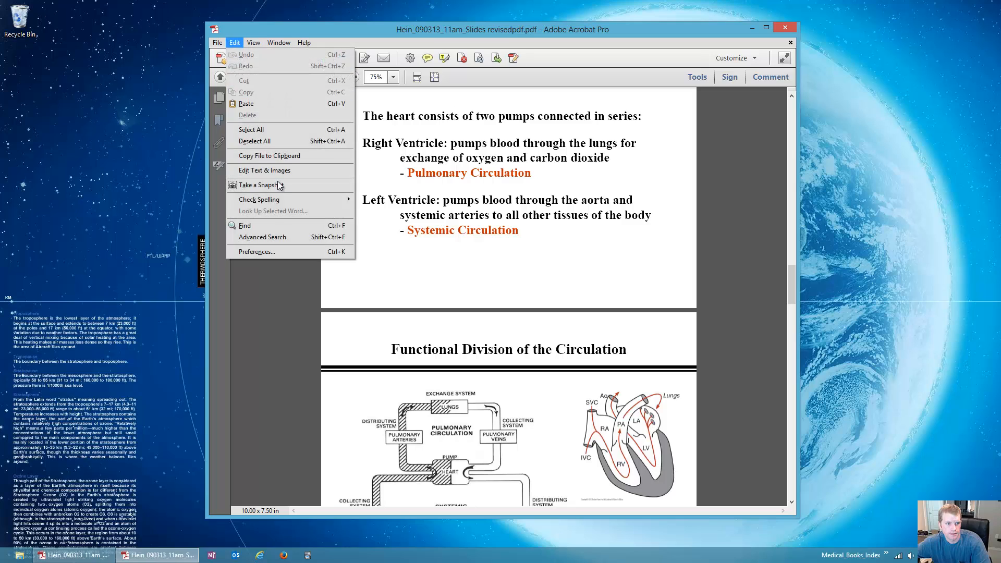
pyautogui.click(256, 251)
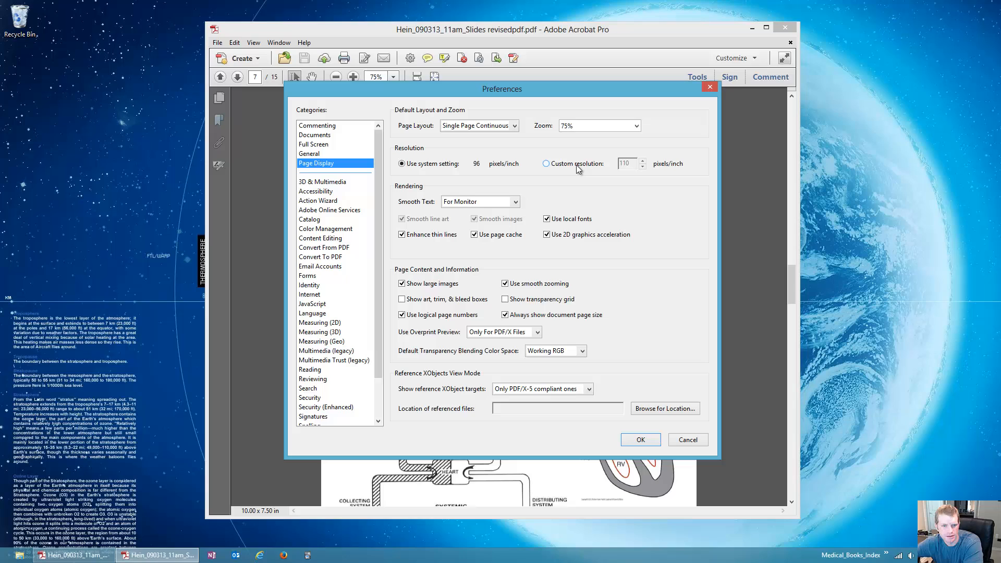
pyautogui.click(401, 163)
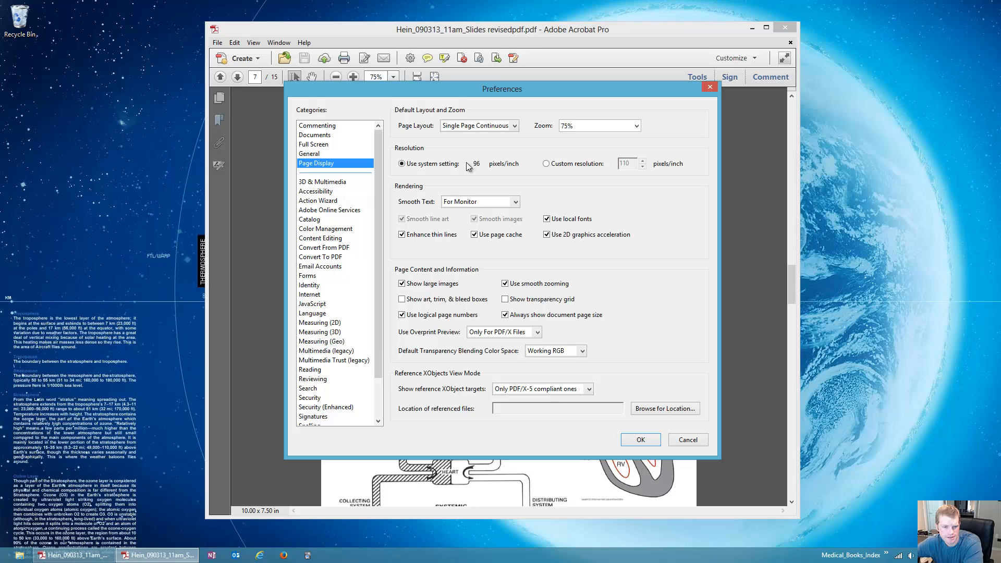
pyautogui.click(506, 283)
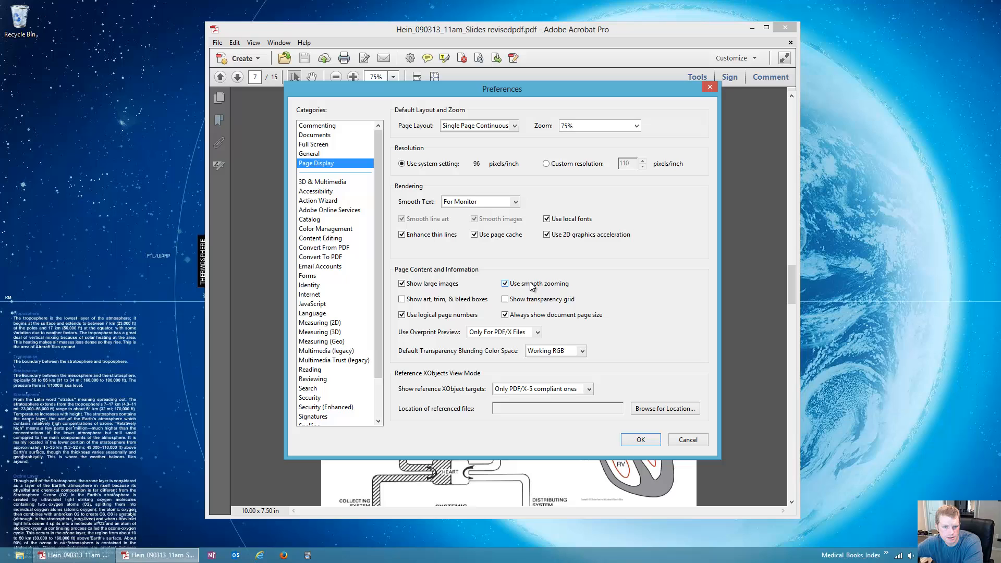
pyautogui.click(504, 284)
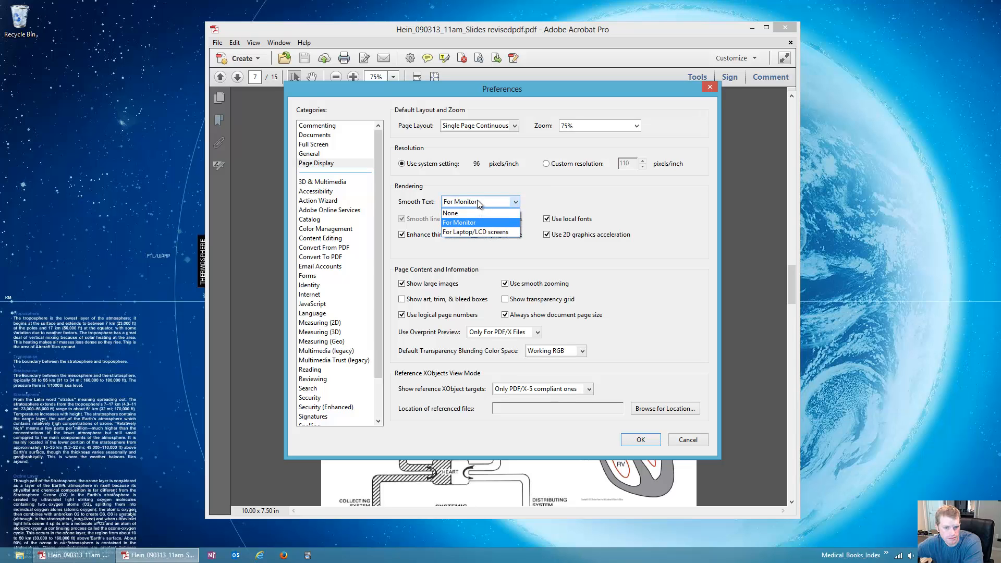
pyautogui.click(460, 222)
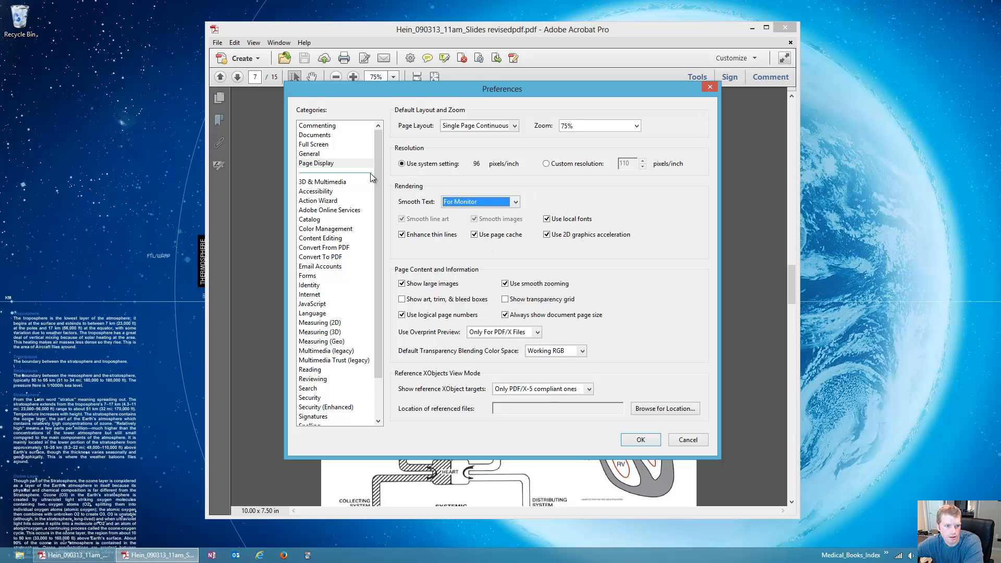
pyautogui.moveTo(324, 197)
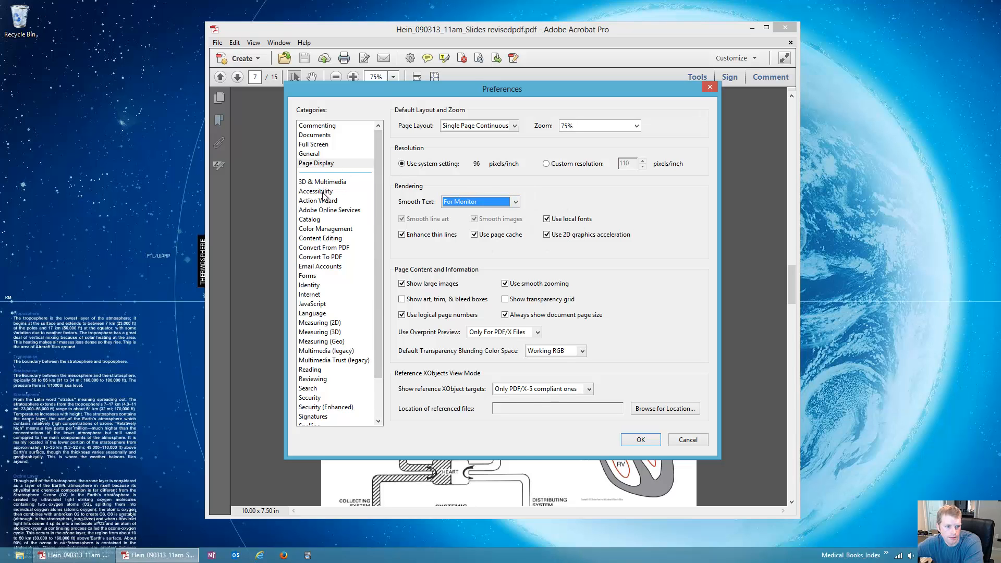
# - Check the Accessibility overrides, close Preferences, and show the document's Initial View properties
pyautogui.click(315, 191)
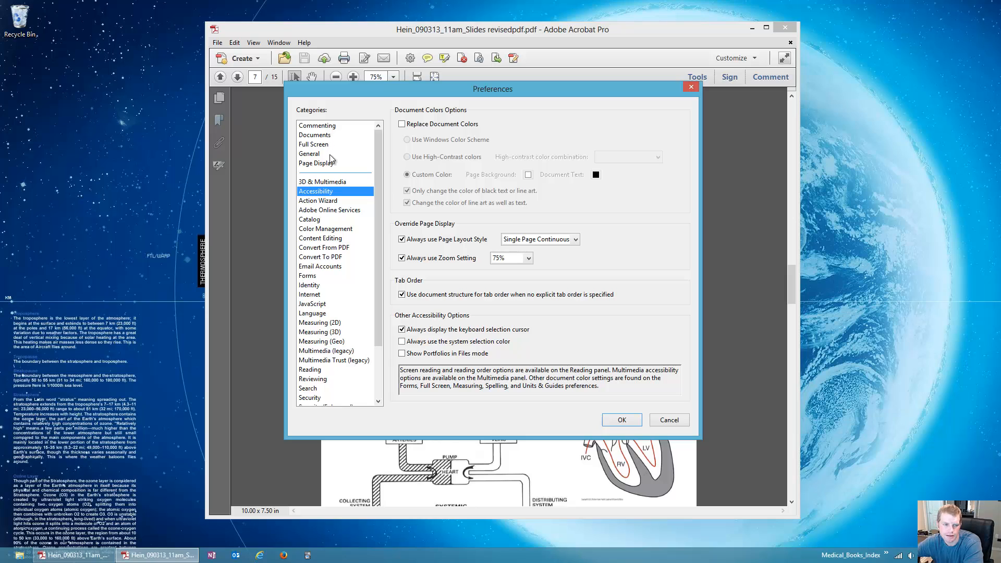
pyautogui.click(318, 163)
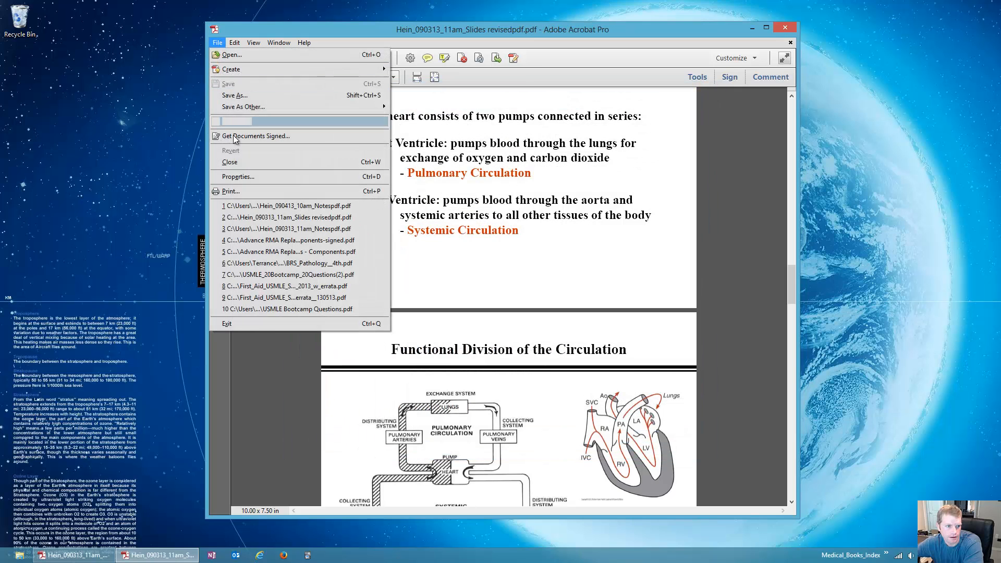
pyautogui.click(238, 177)
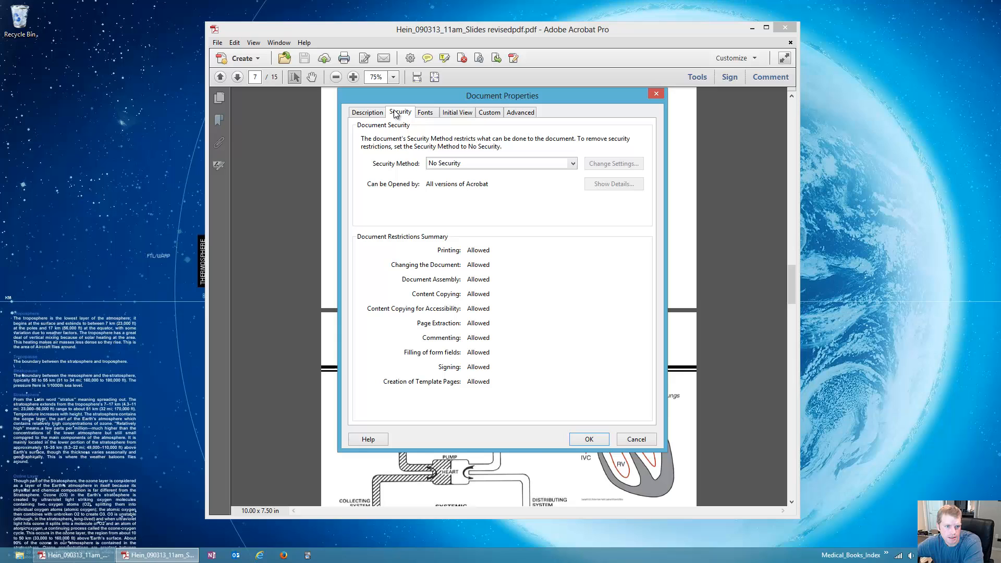
pyautogui.click(457, 112)
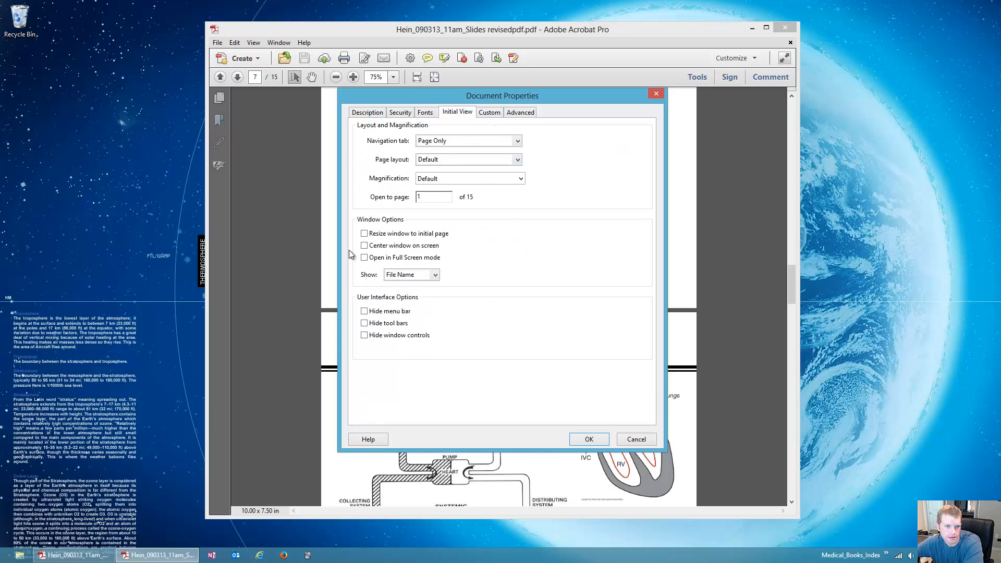
pyautogui.moveTo(480, 214)
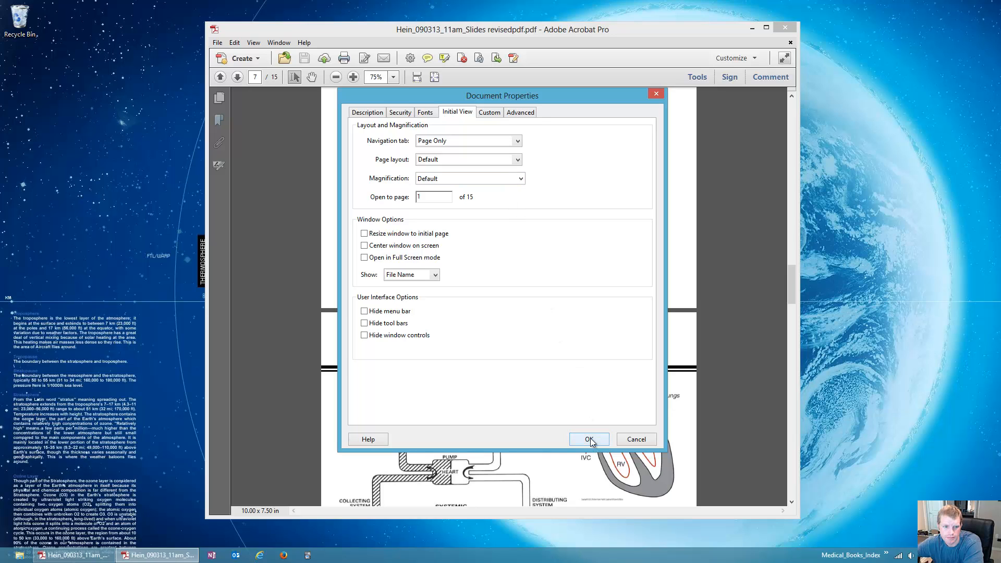
# - Close Document Properties leaving the initial view at its defaults
pyautogui.click(234, 42)
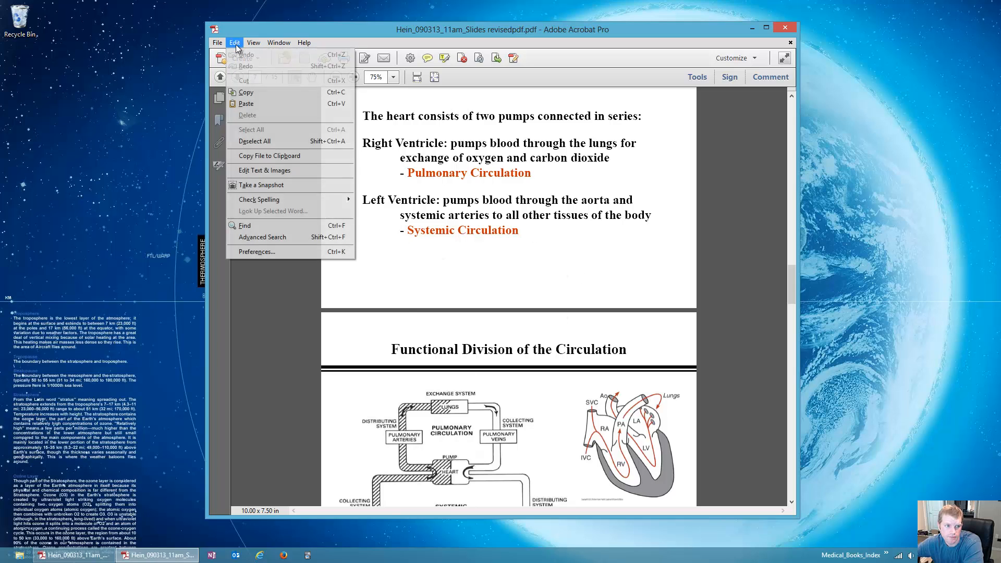
pyautogui.click(256, 251)
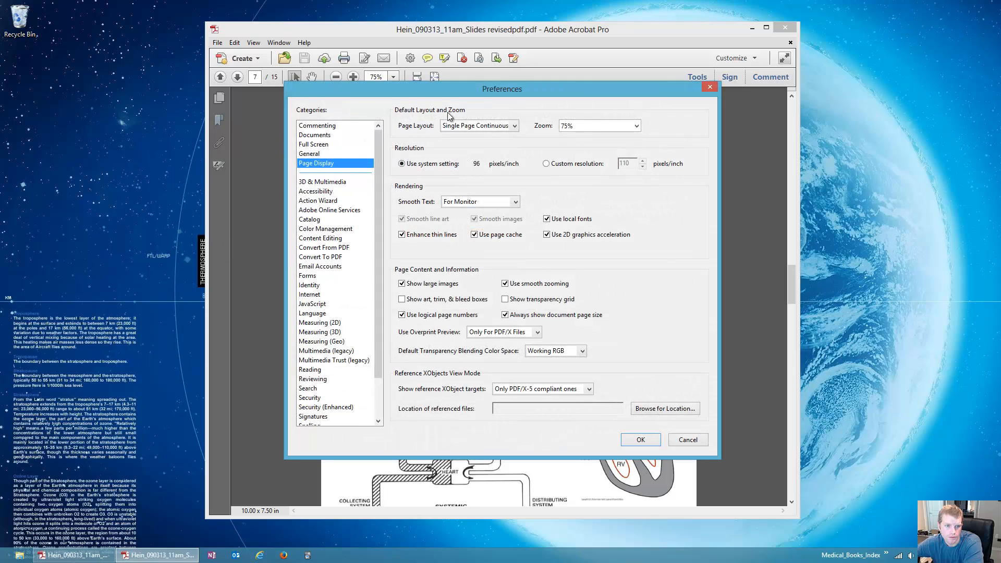
pyautogui.click(315, 191)
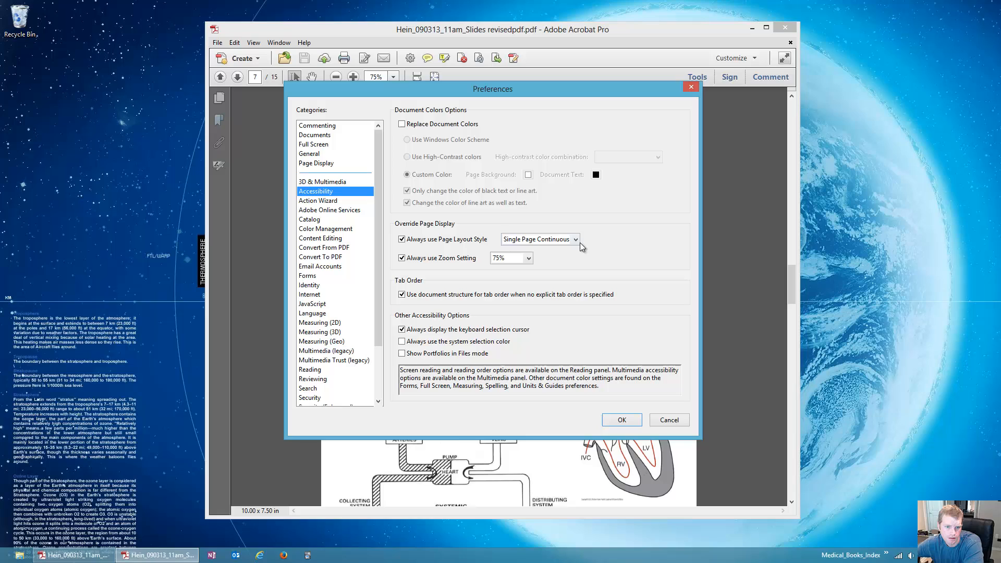
pyautogui.click(540, 239)
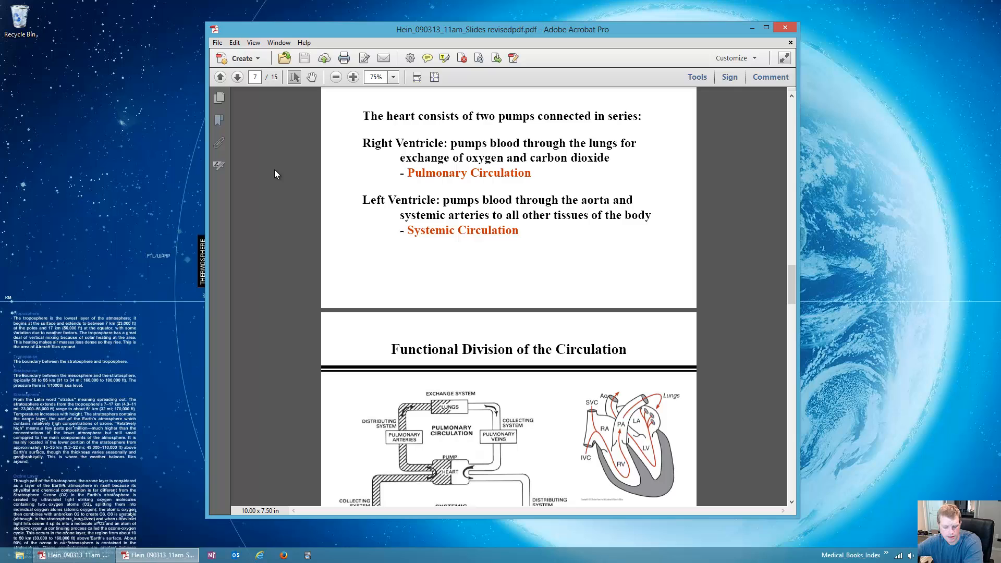
# - Maximize the Acrobat window while scrolling the slides around page 7
pyautogui.scroll(-3)
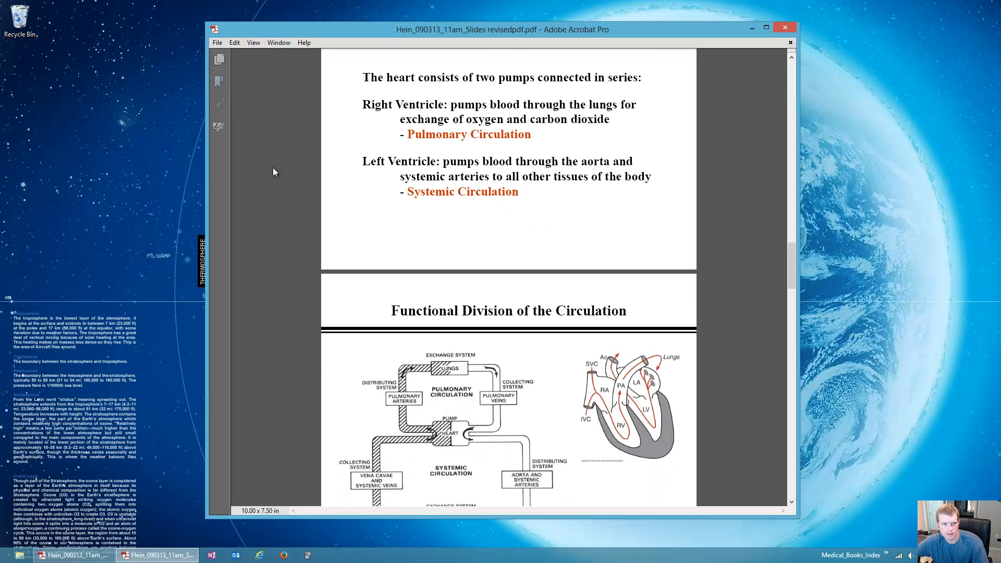
pyautogui.click(766, 28)
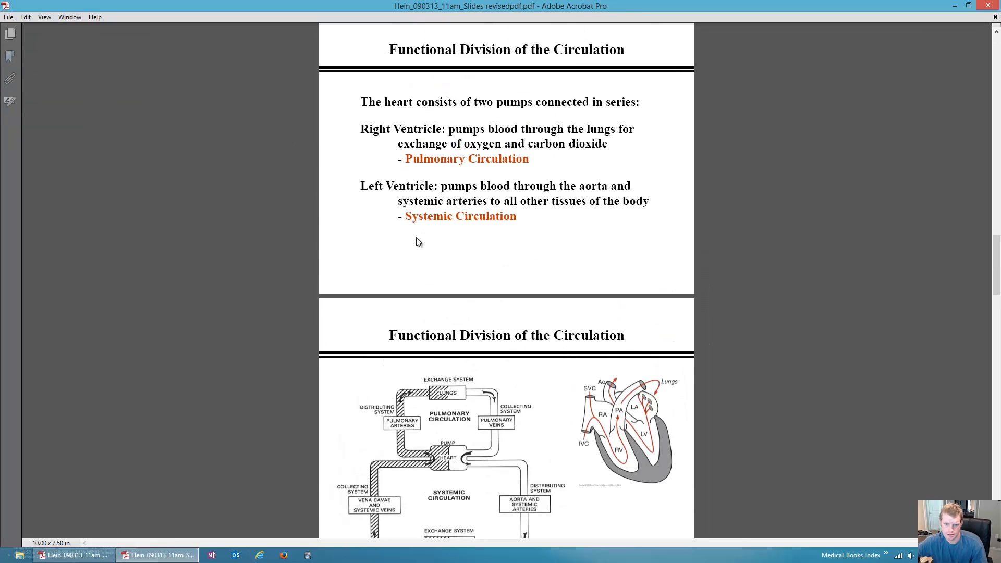
pyautogui.scroll(-3)
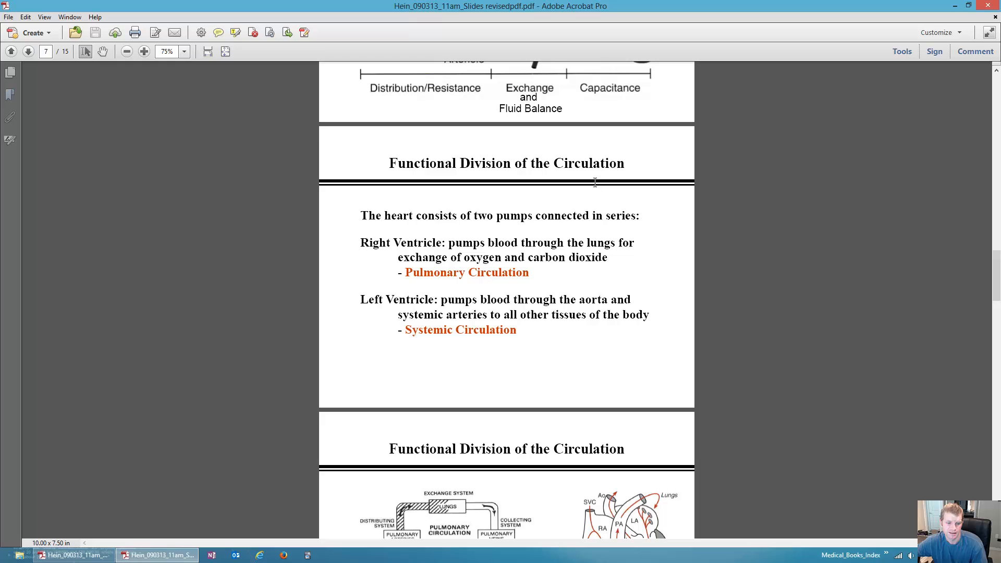
pyautogui.moveTo(164, 88)
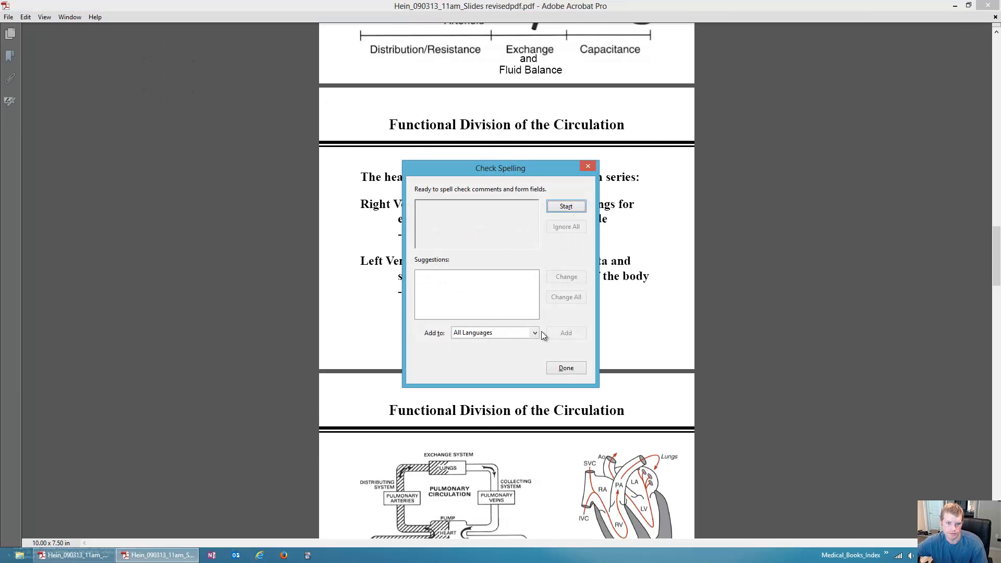
# - Dismiss the spelling check and reopen Preferences on the Reading category
pyautogui.click(565, 368)
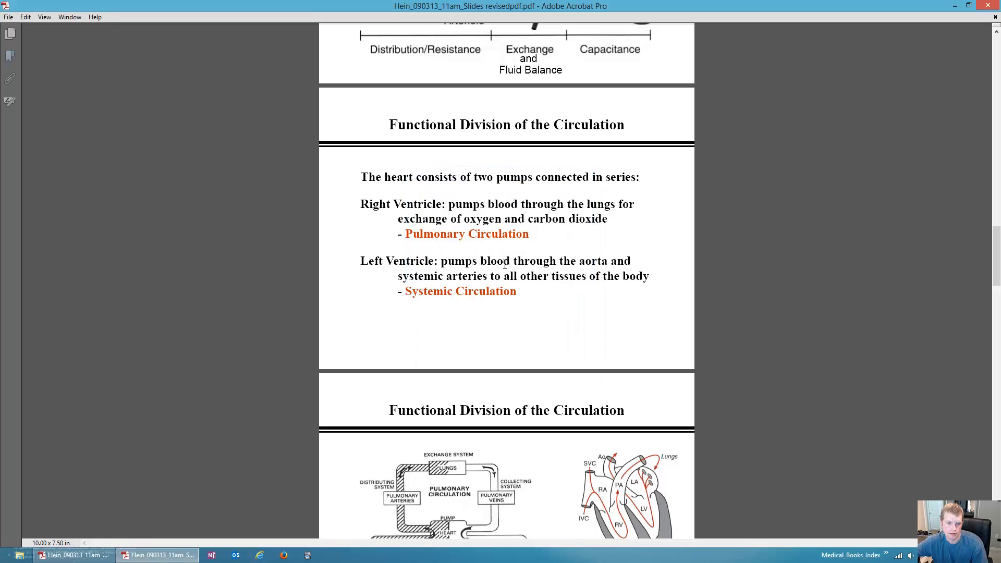
pyautogui.click(25, 17)
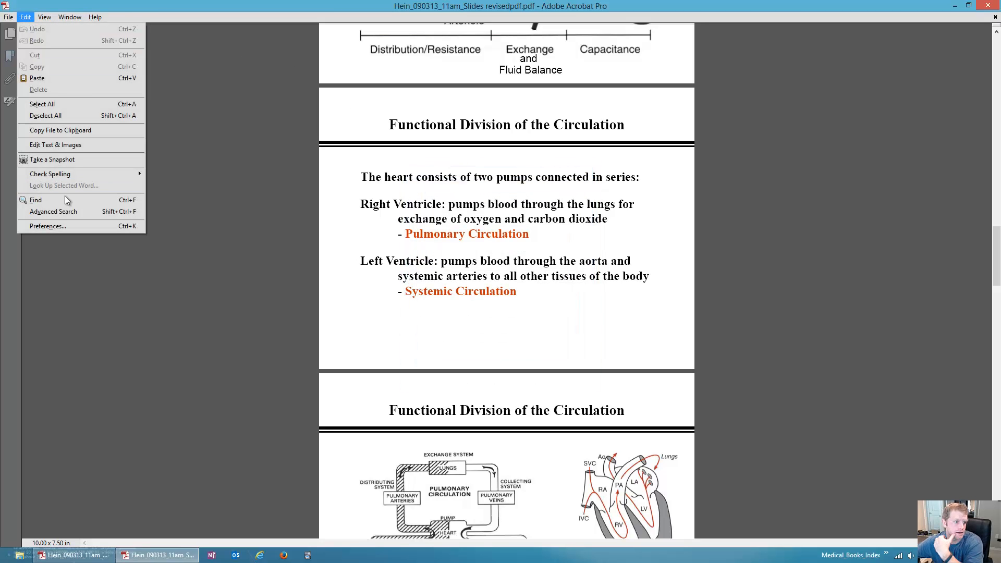
pyautogui.click(47, 225)
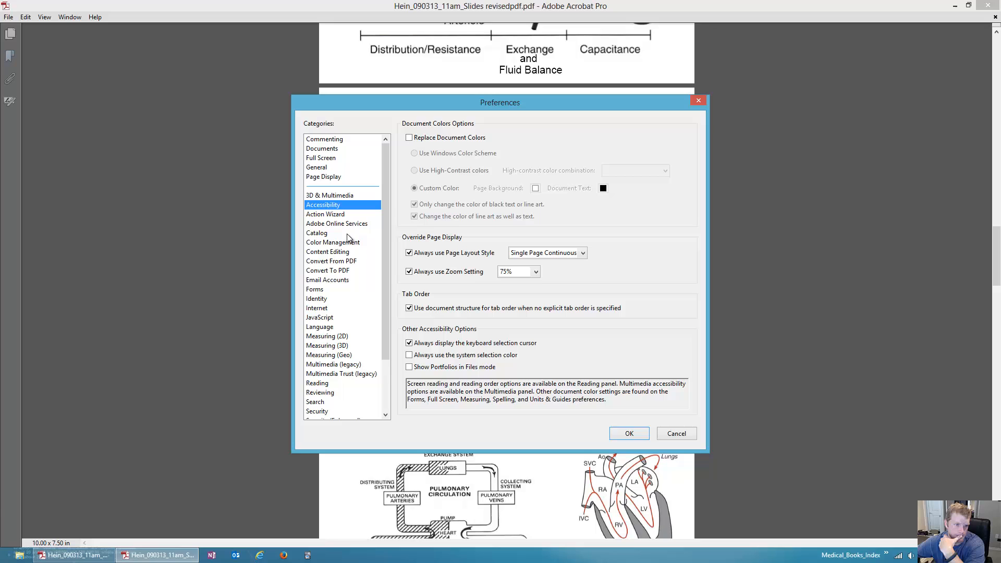
pyautogui.moveTo(349, 160)
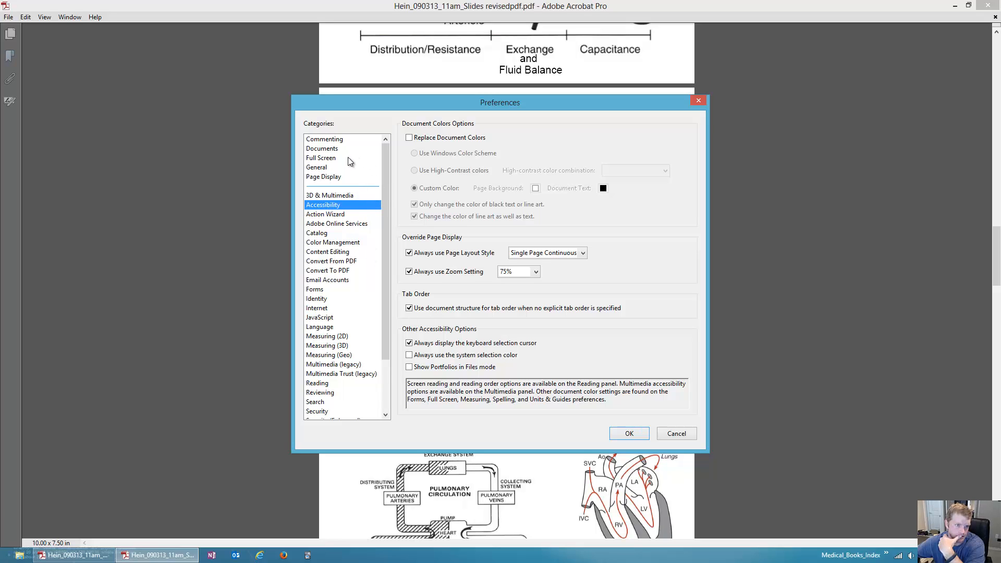
pyautogui.click(318, 317)
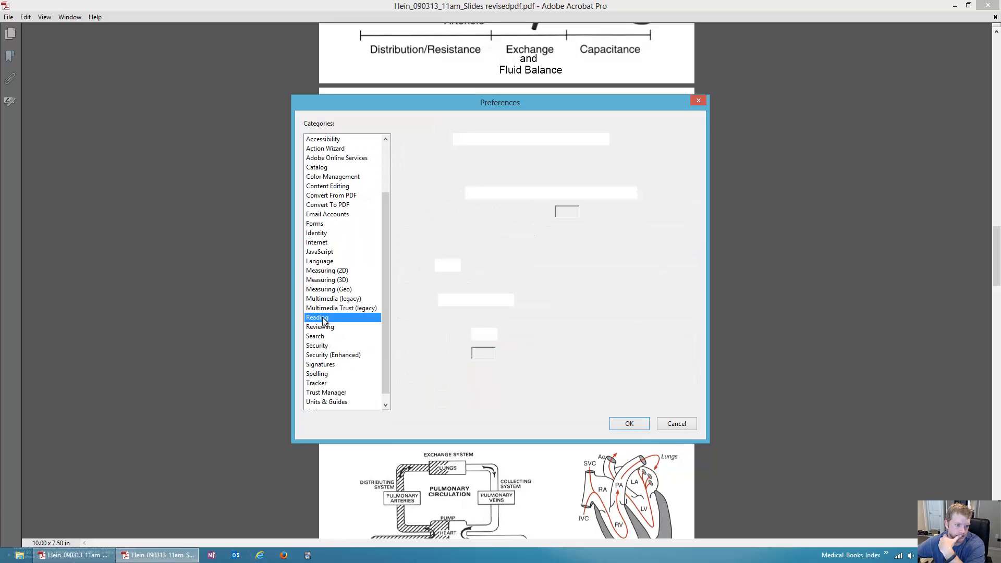
# - Set Page vs Document to read only visible pages for large documents (50-page minimum)
pyautogui.click(317, 317)
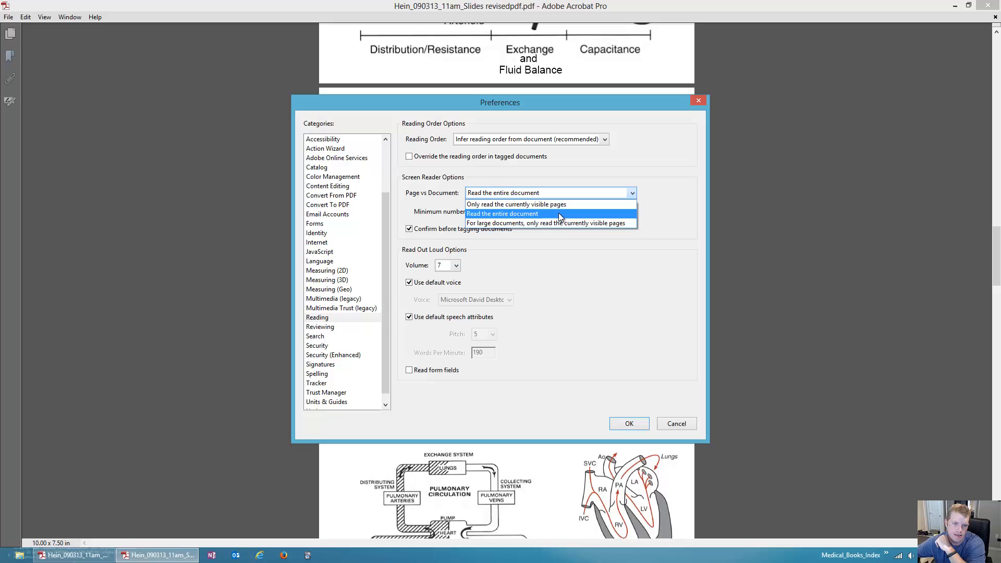
pyautogui.moveTo(551, 223)
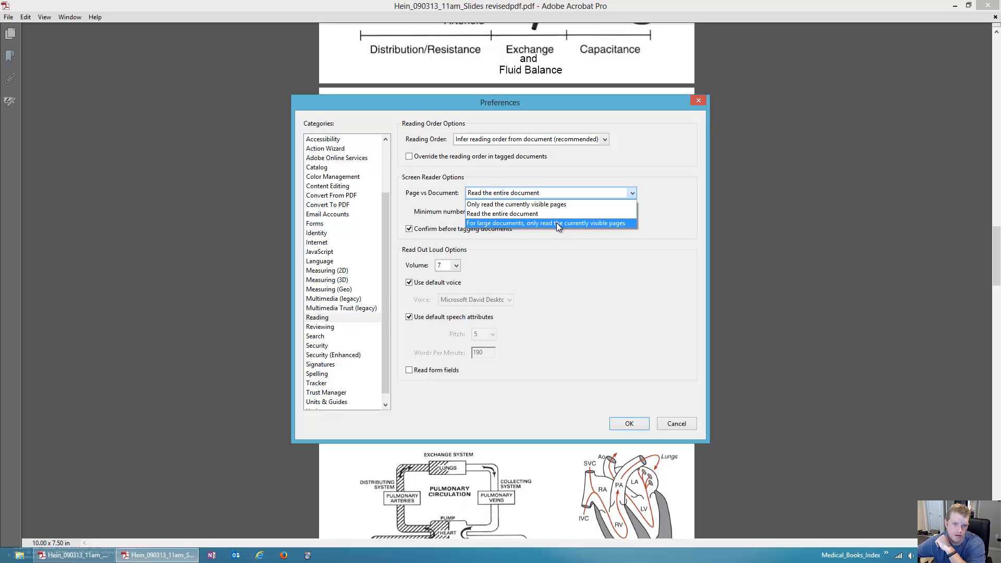
pyautogui.click(549, 223)
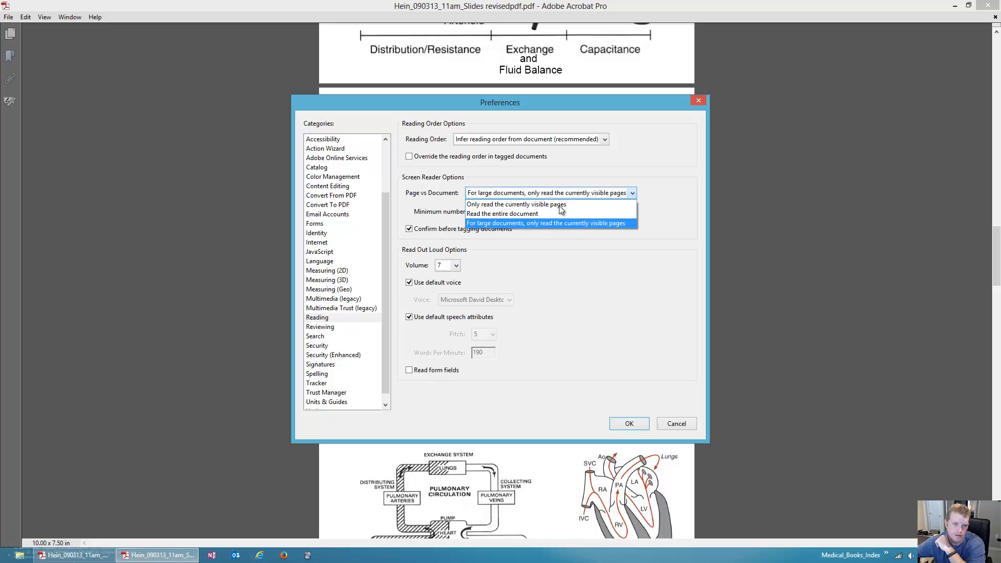
pyautogui.click(547, 222)
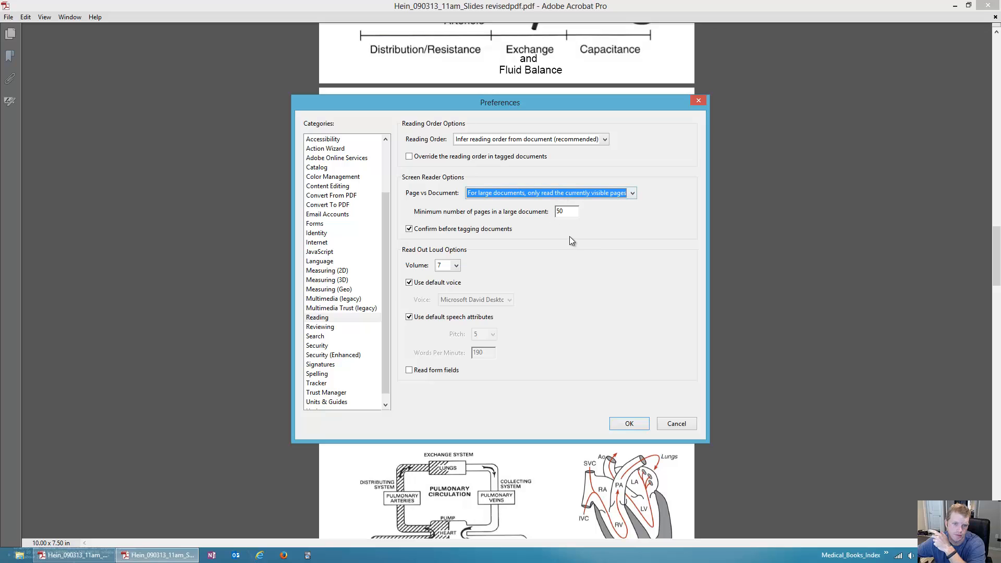
pyautogui.moveTo(580, 195)
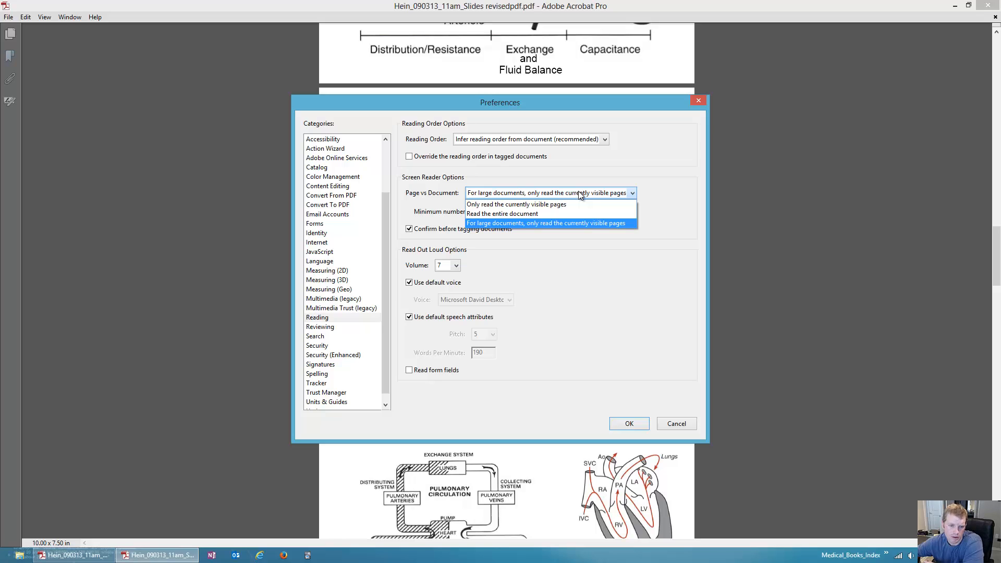
pyautogui.moveTo(502, 213)
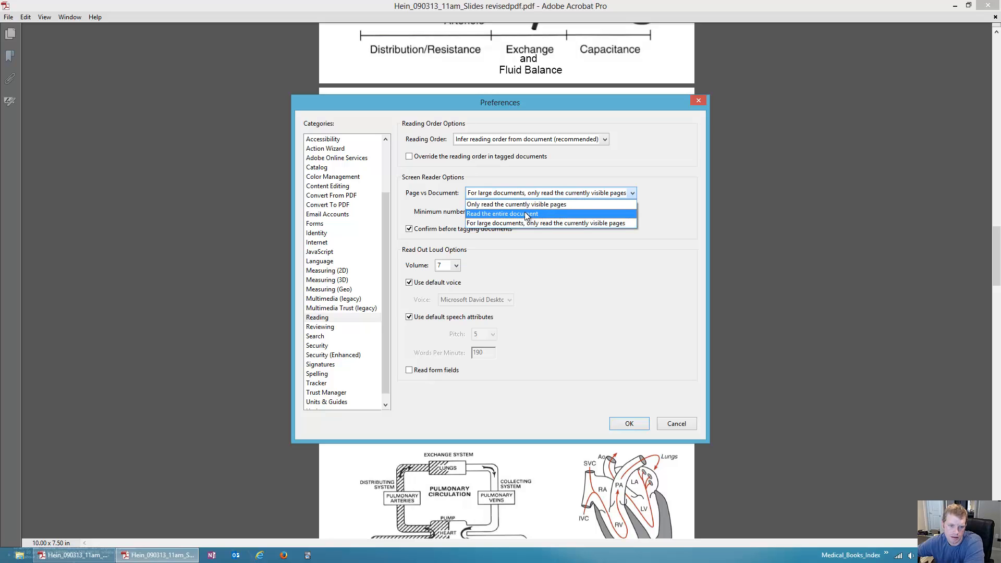
# - Set the screen reader to read the entire document, leave reading-order override off, and apply
pyautogui.click(502, 214)
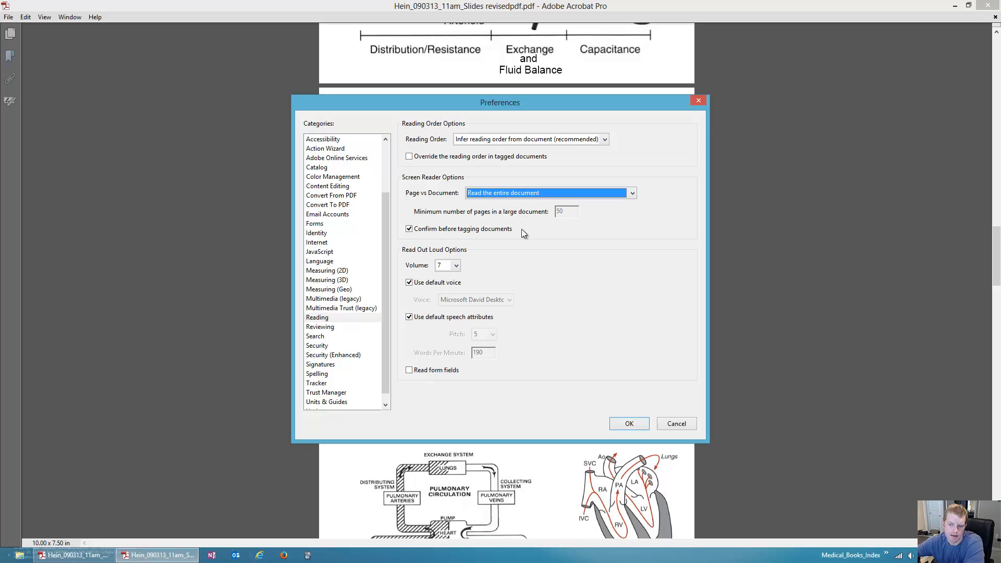
pyautogui.moveTo(533, 241)
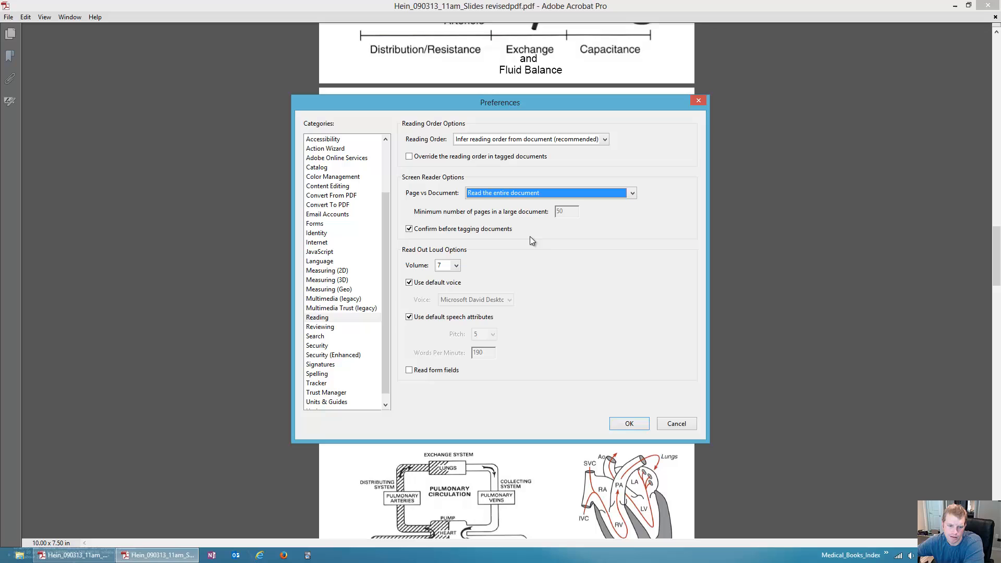
pyautogui.moveTo(573, 272)
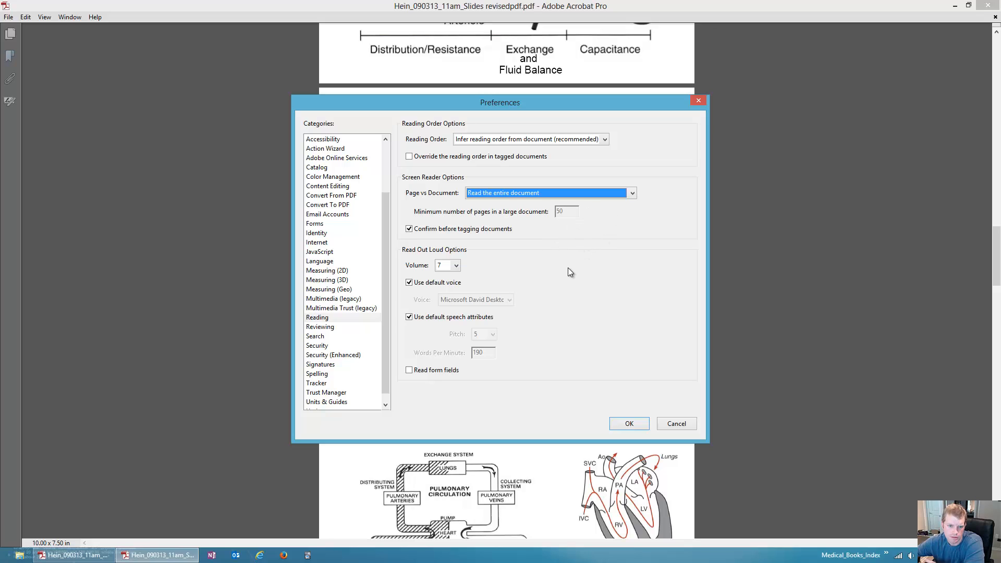
pyautogui.moveTo(582, 221)
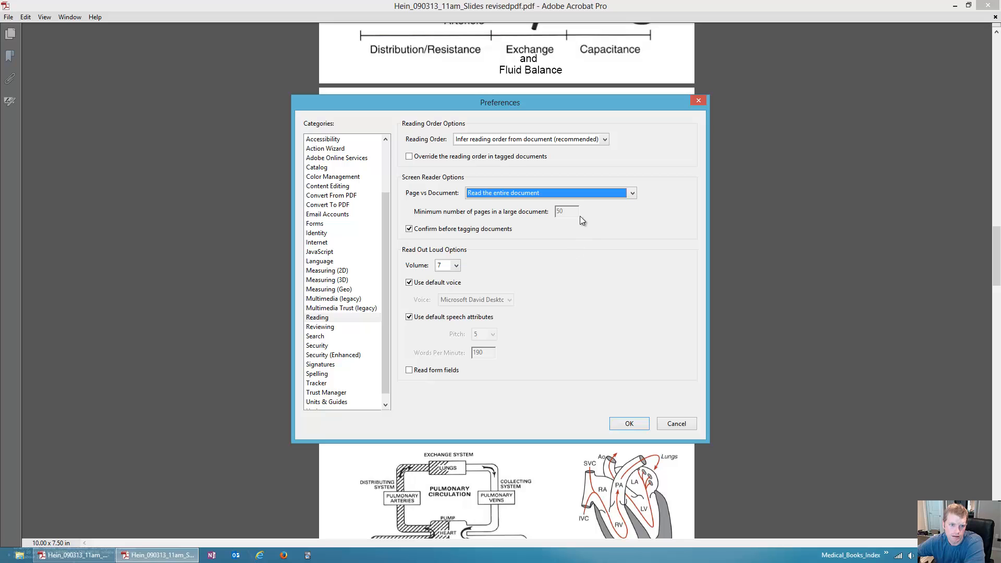
pyautogui.click(529, 139)
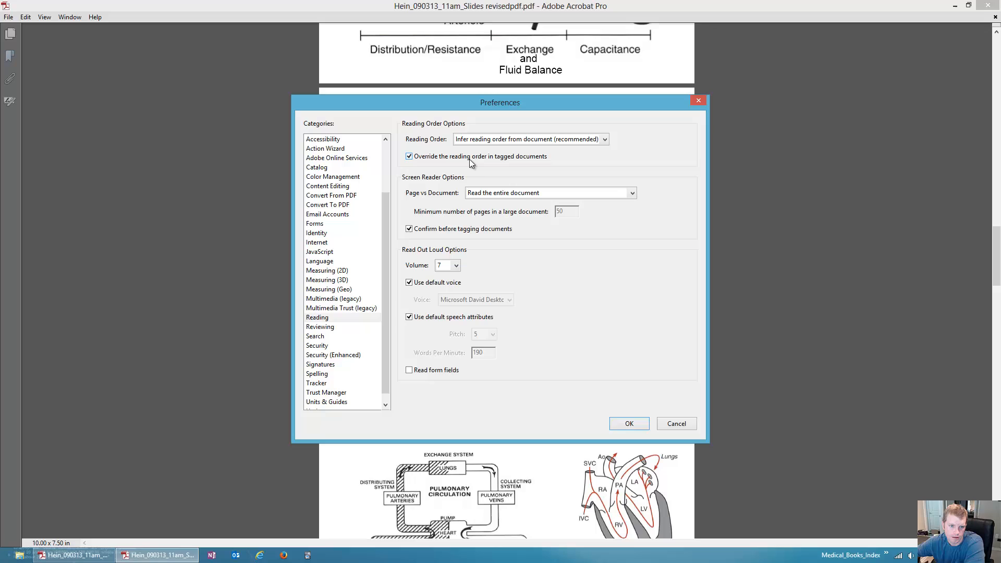
pyautogui.click(408, 157)
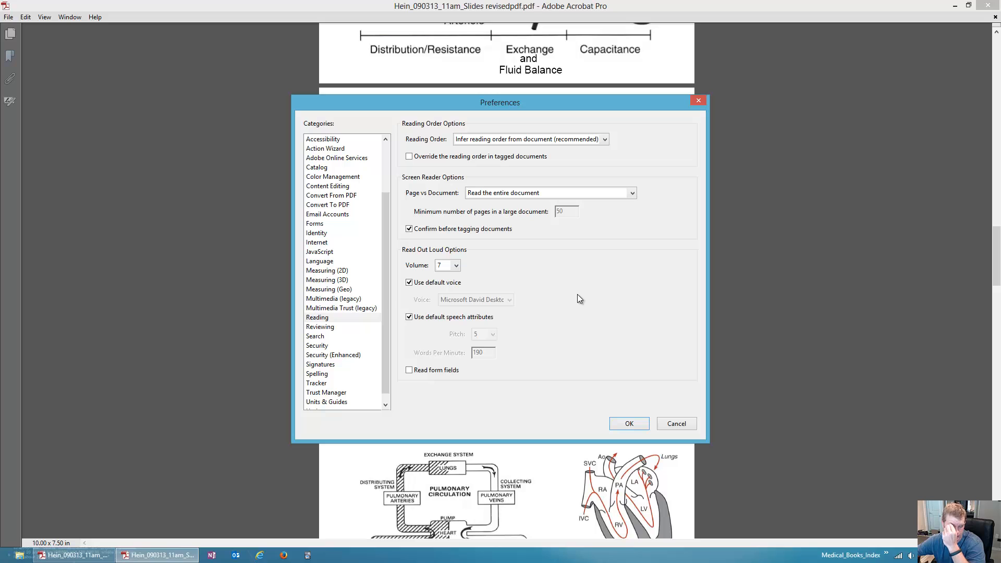
pyautogui.click(628, 424)
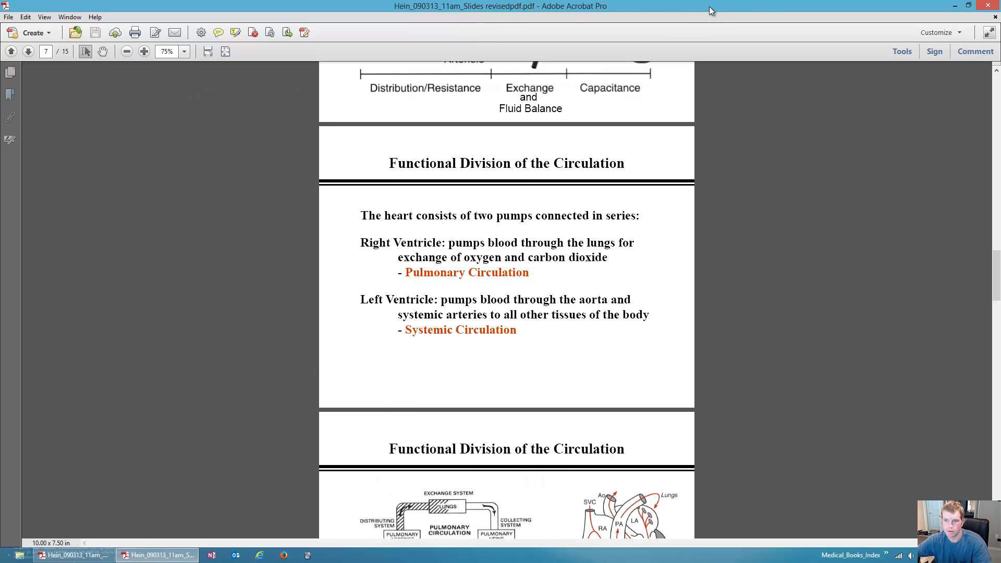
# - Show and hide the Tools pane, then the Comment pane, leaving the slides with no side pane
pyautogui.click(903, 52)
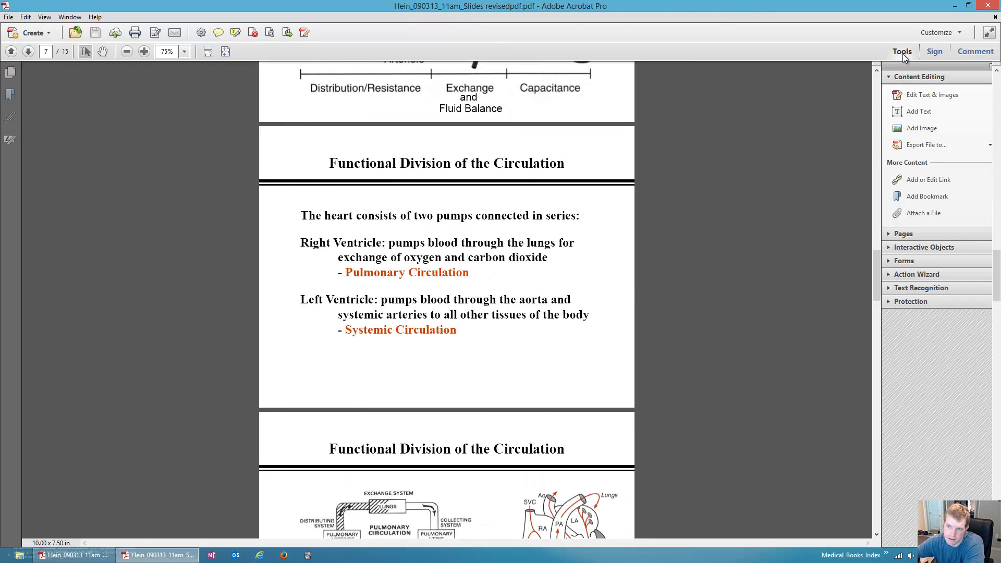
pyautogui.click(902, 52)
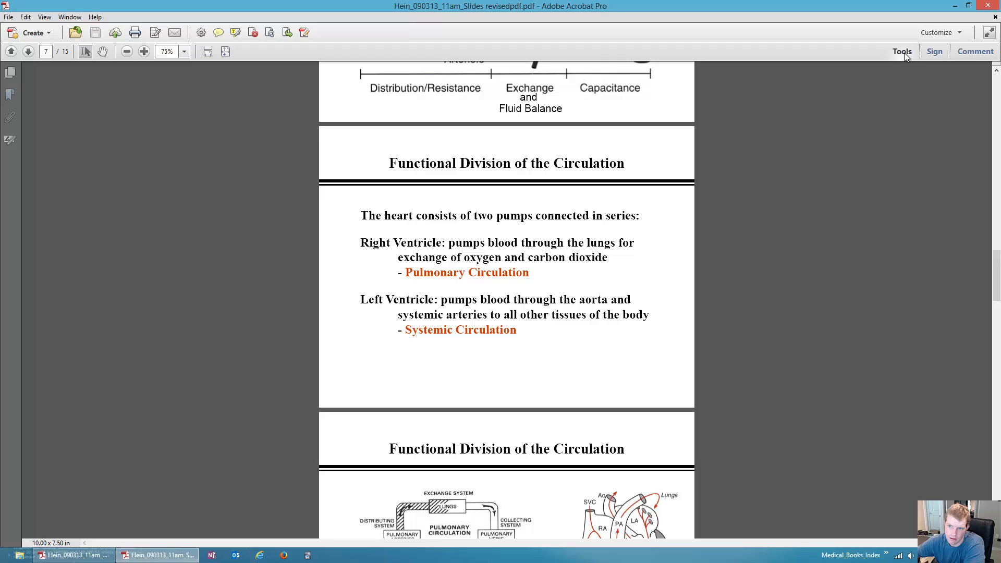
pyautogui.click(902, 51)
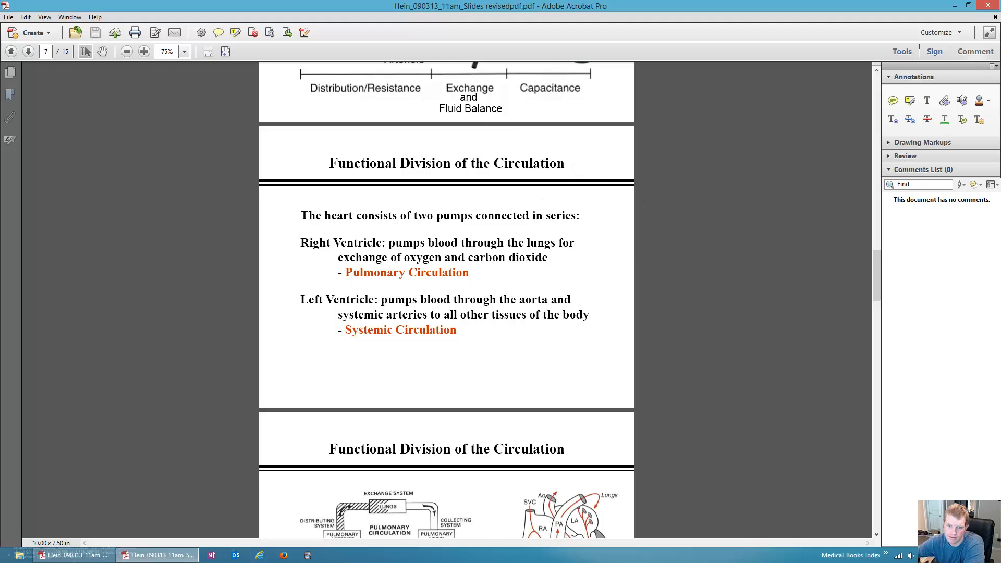
pyautogui.moveTo(582, 274)
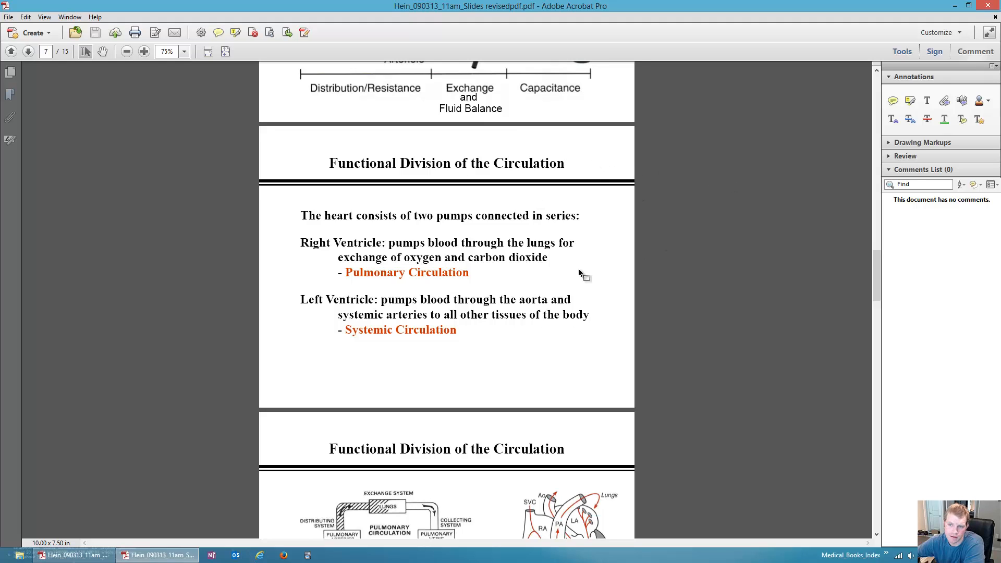
pyautogui.moveTo(973, 56)
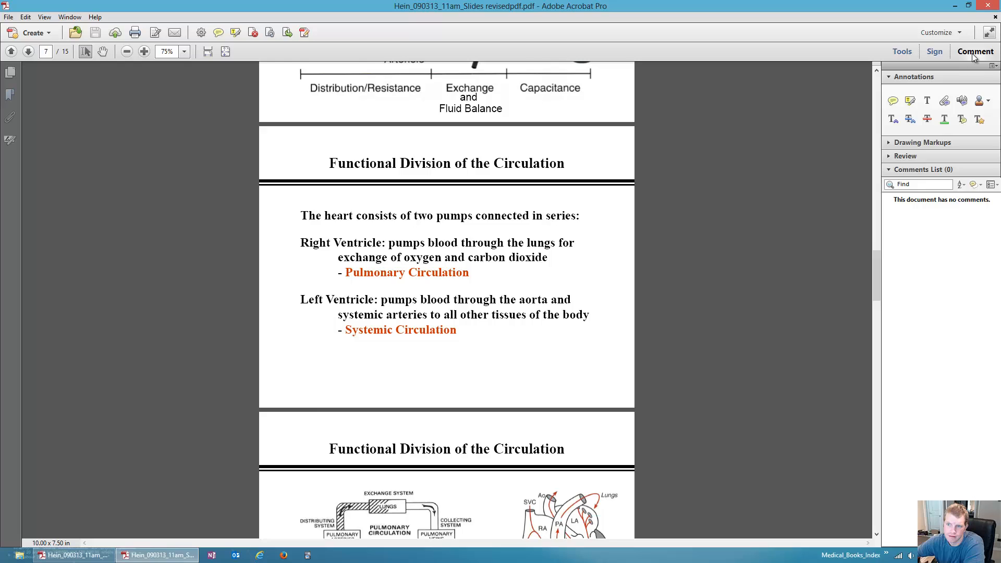
pyautogui.click(976, 52)
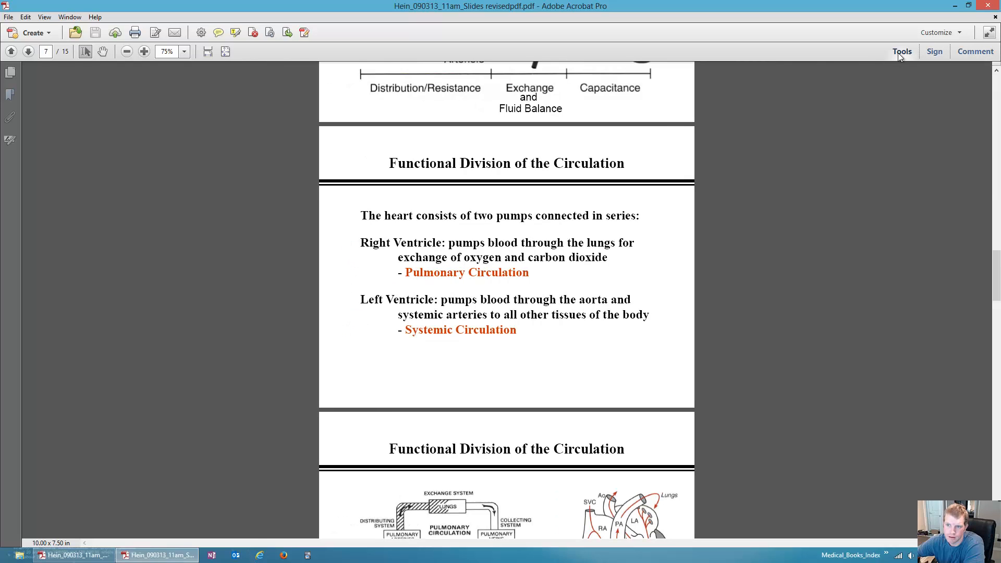